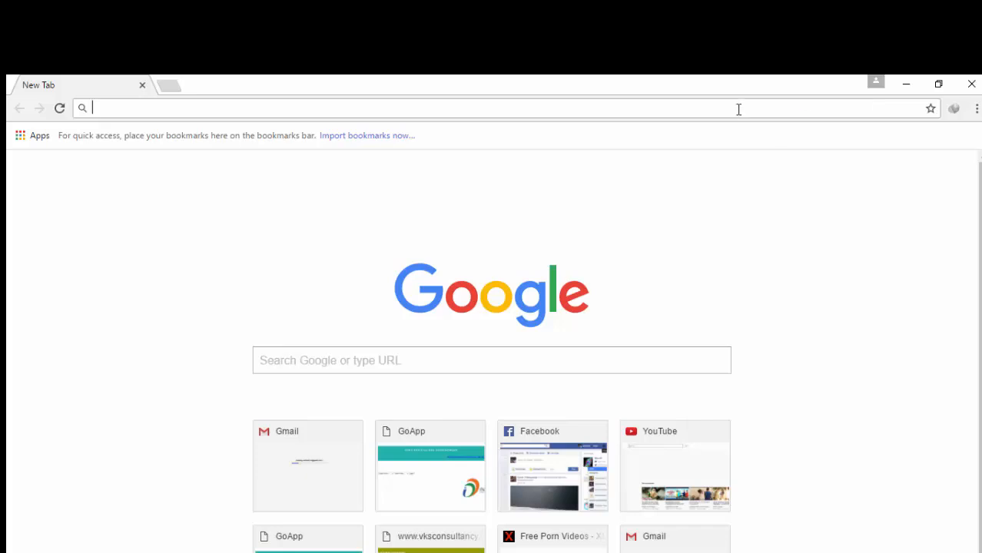
Search Google for 000webhost and open the 'Free Web Hosting… 000Webhost' result.
type("000webhost")
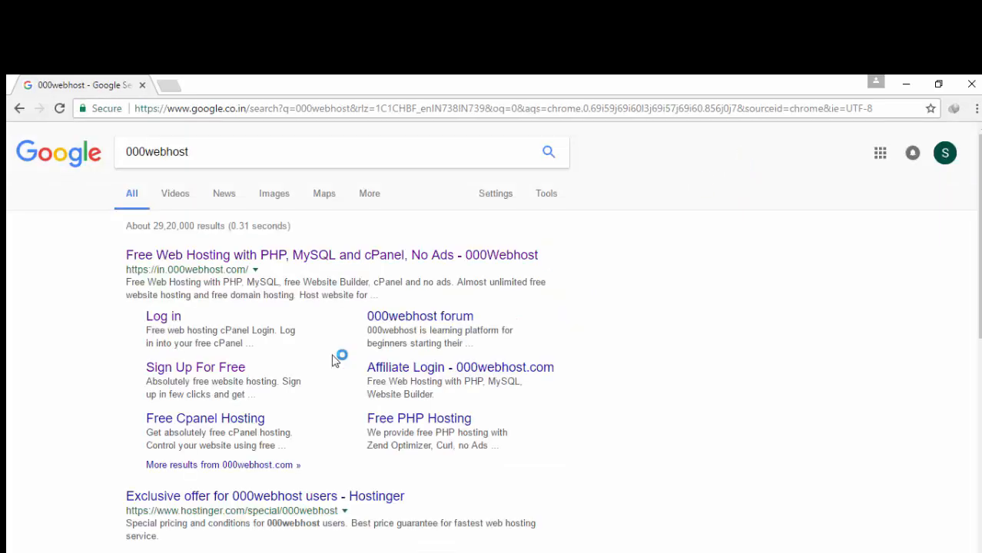
left_click(330, 255)
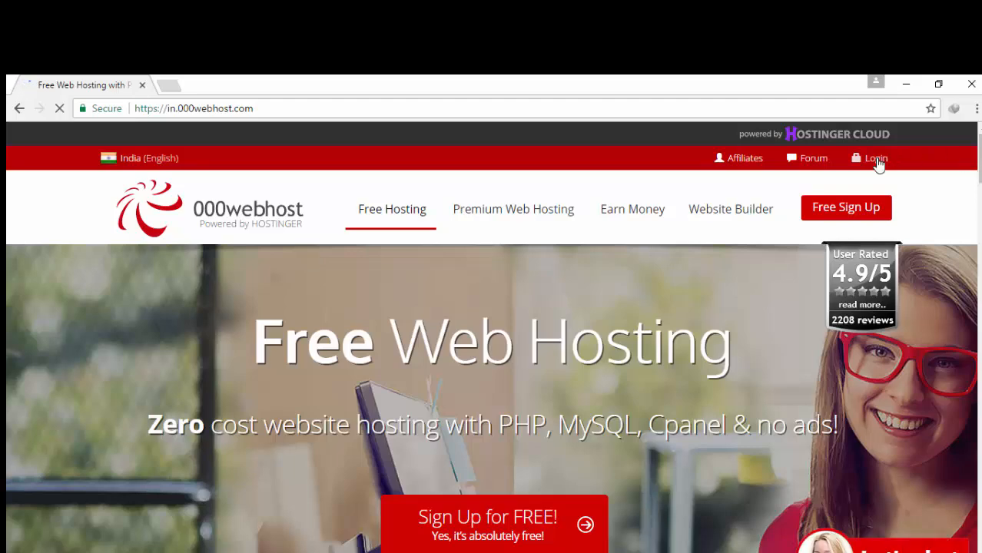
Log into the 000webhost account through the Login form using the saved password.
left_click(876, 158)
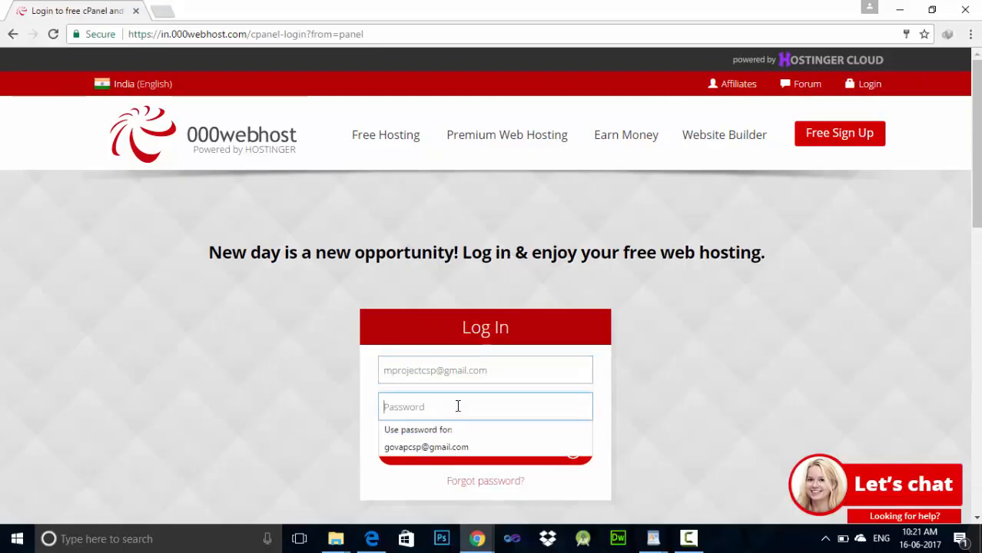
type("••••")
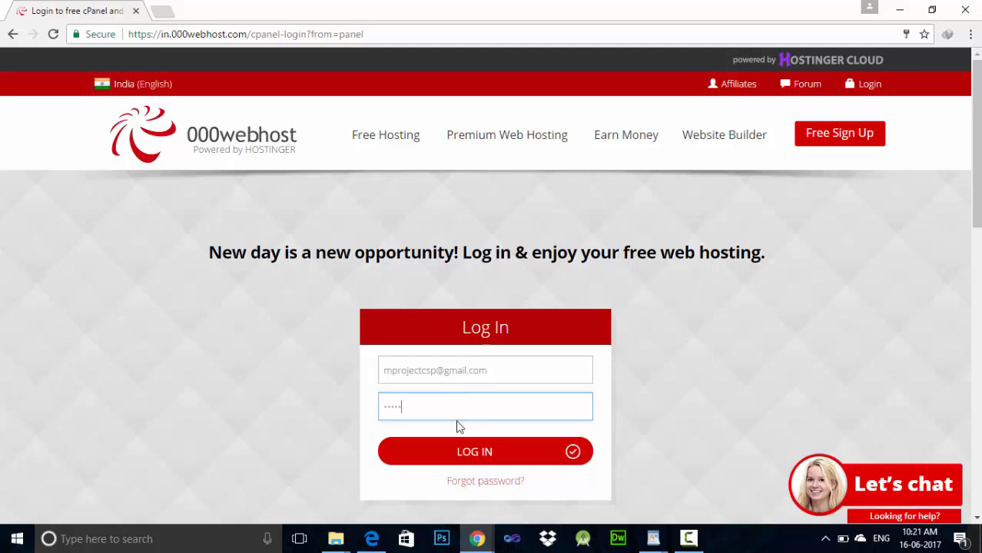
left_click(474, 452)
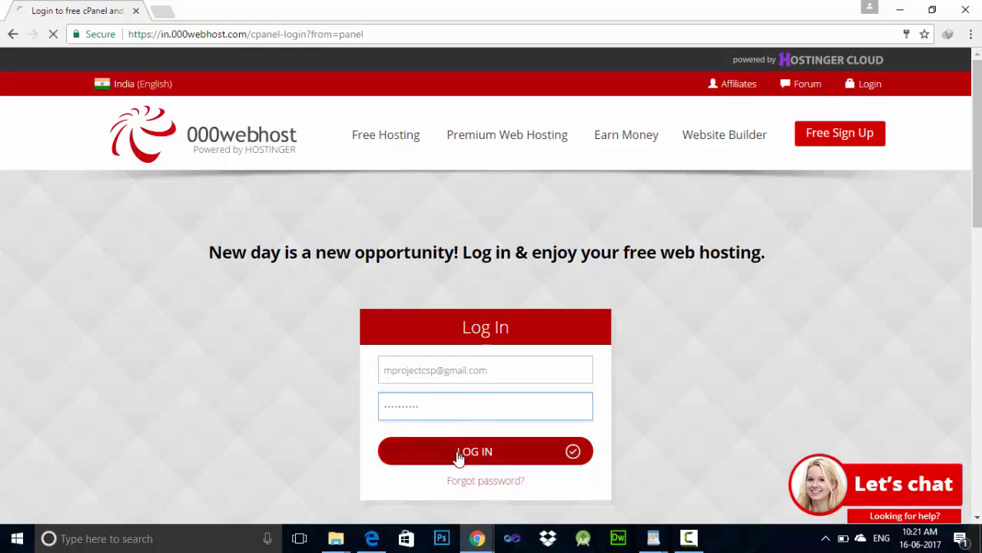
left_click(474, 452)
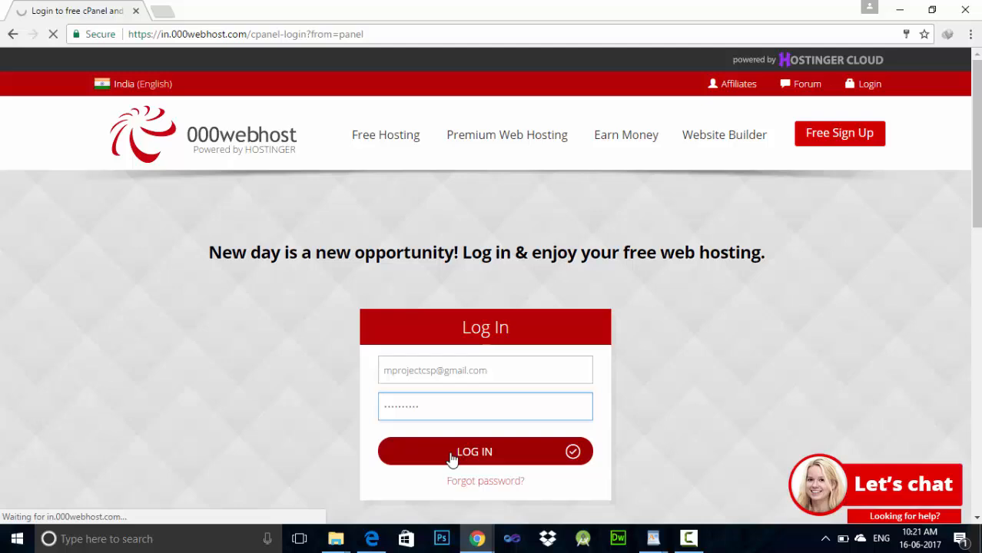
left_click(485, 451)
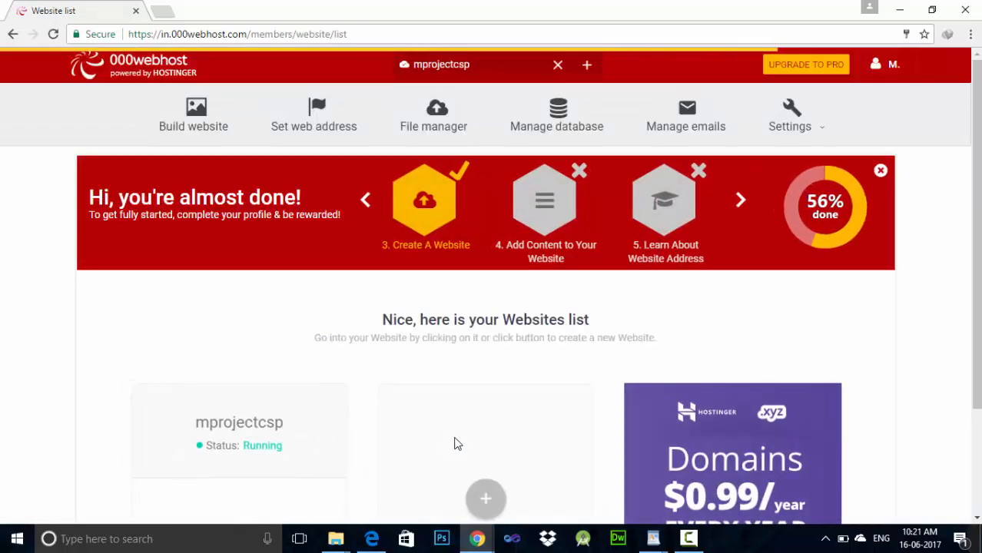
mouse_move(461, 441)
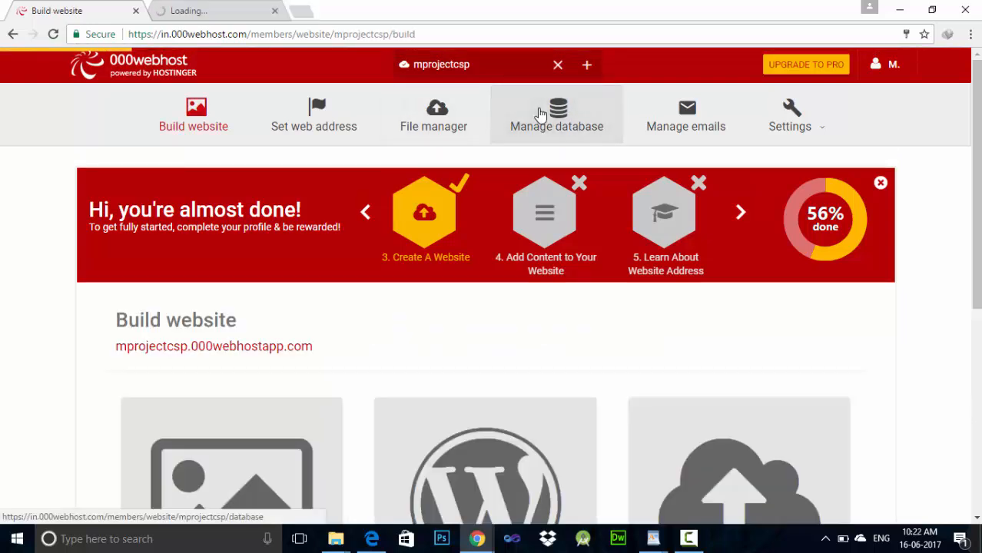
Open the website's Manage database page and scroll to the empty databases table.
left_click(556, 114)
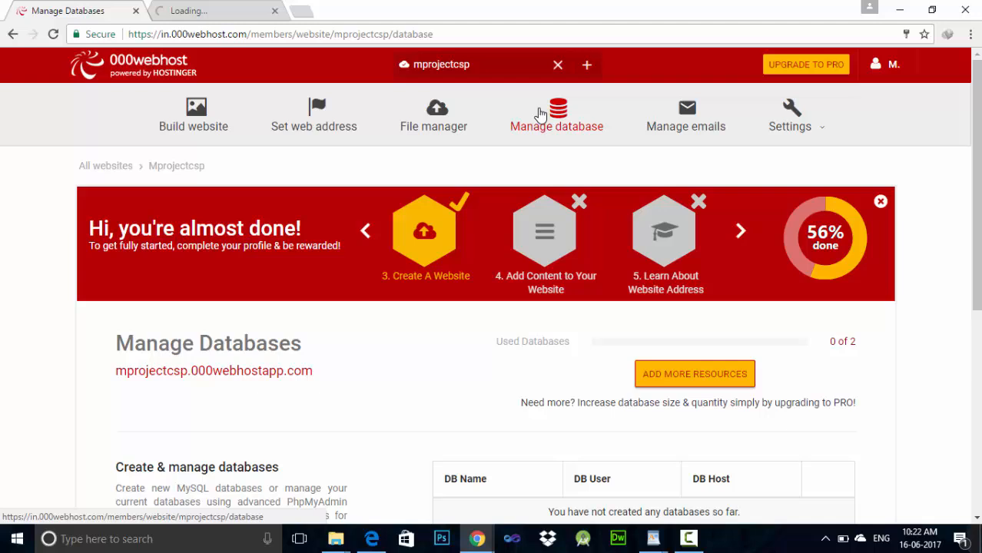
scroll("down", 3)
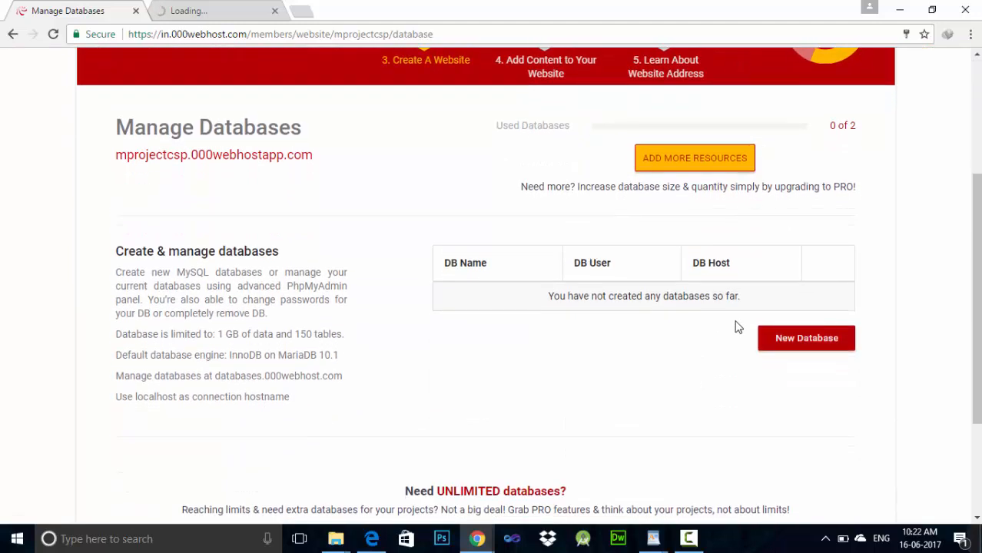
mouse_move(806, 340)
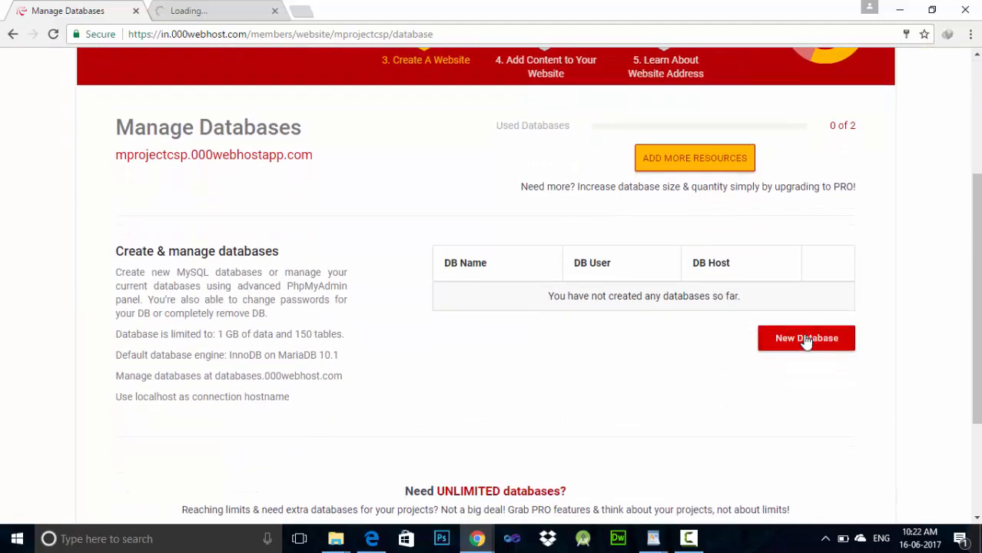
Create database 'mtdb' with username 'mproject' and a password.
left_click(806, 338)
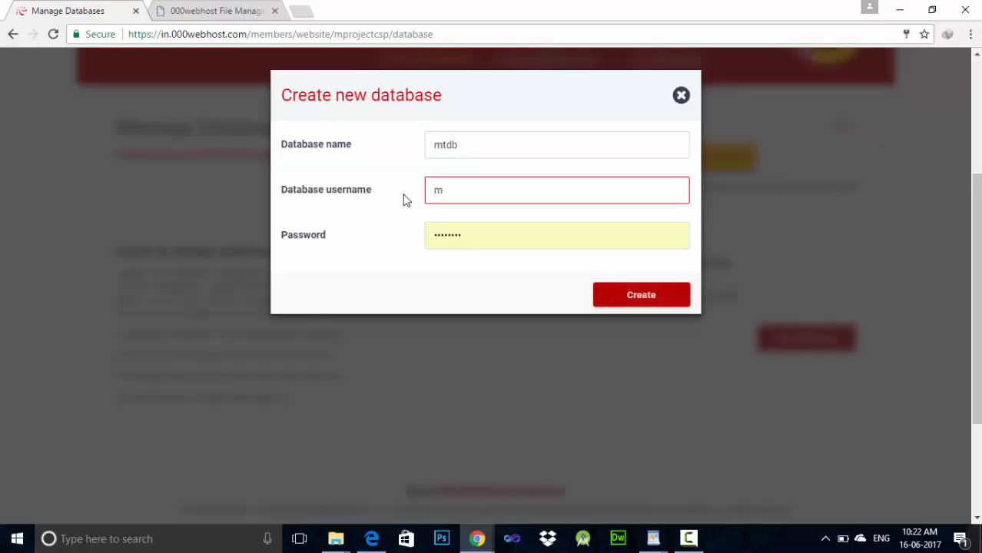
type("p")
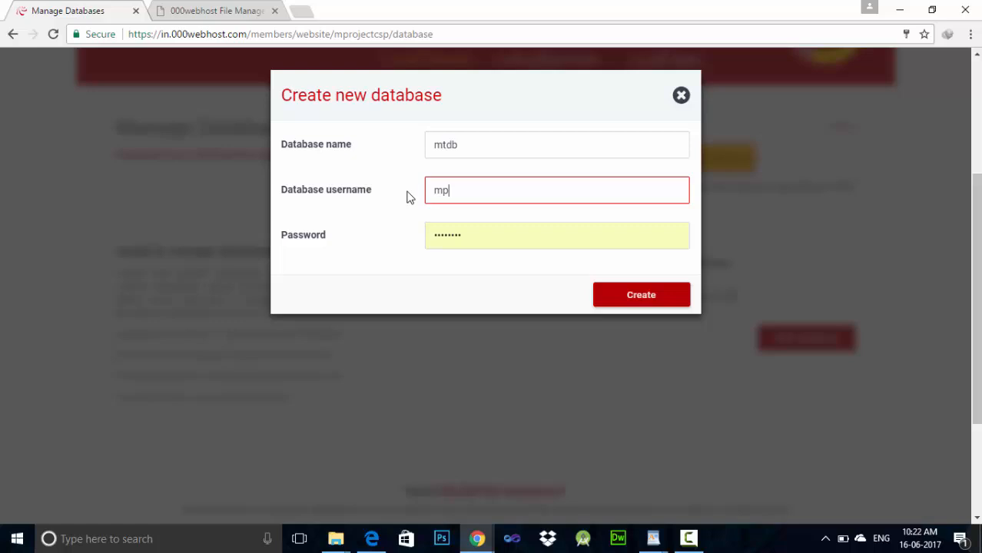
type("roject")
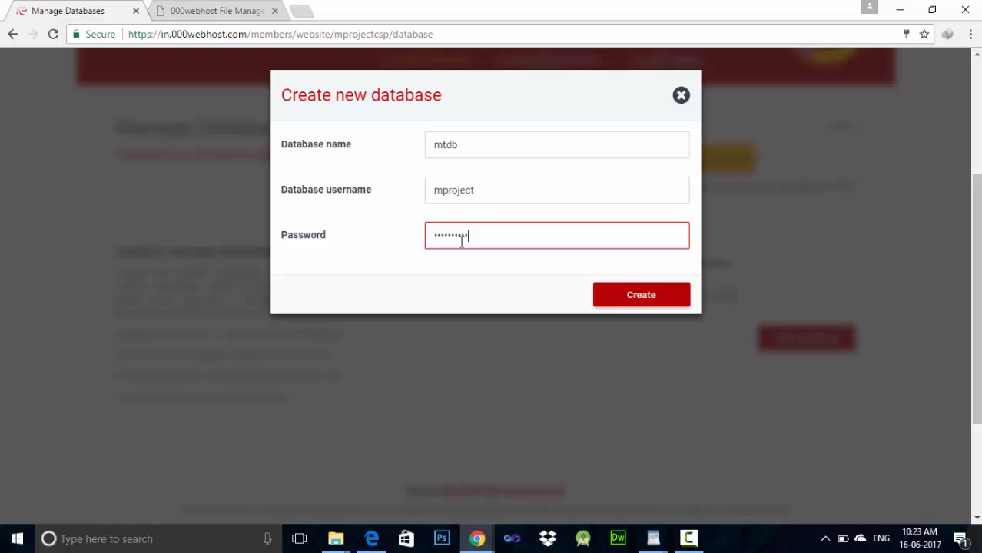
left_click(641, 294)
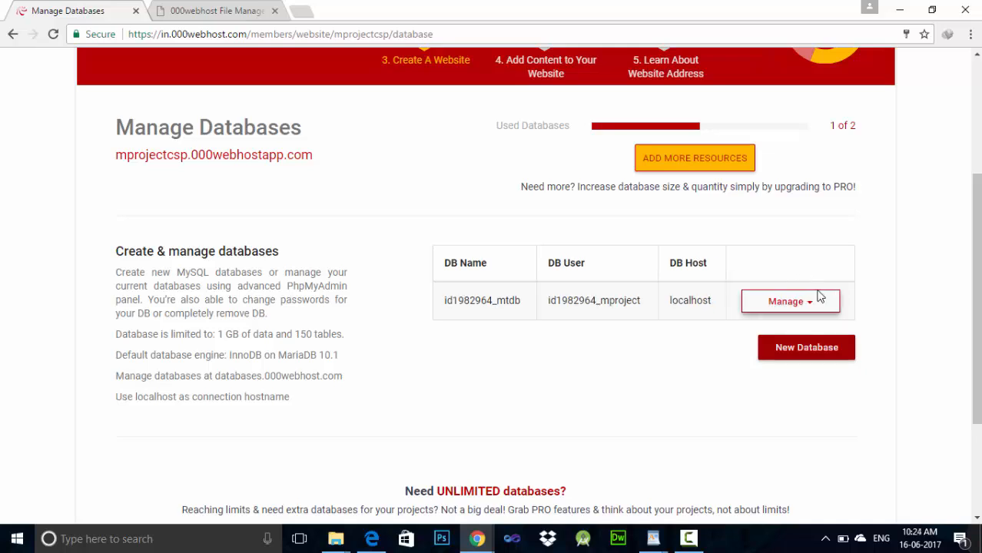
mouse_move(810, 304)
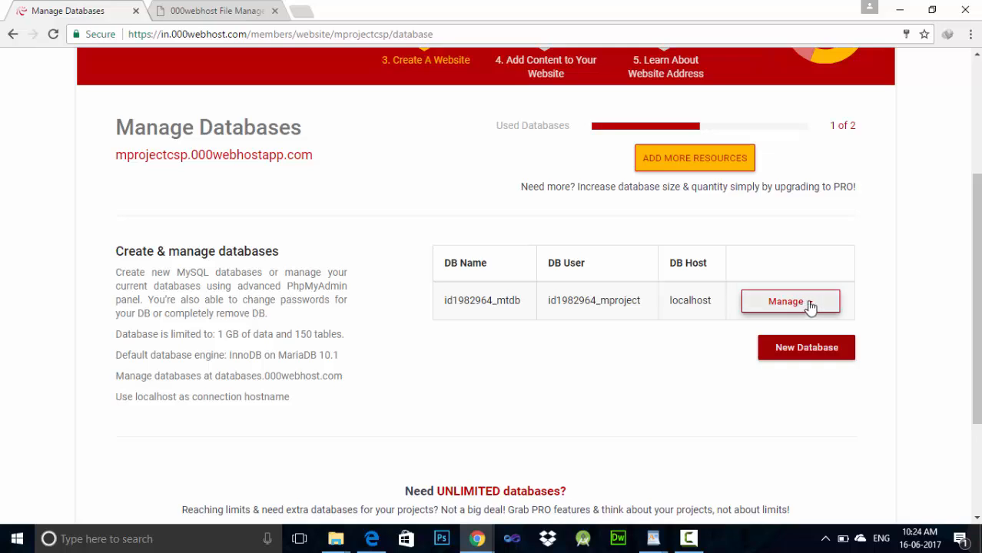
Launch PhpMyAdmin for mtdb from its Manage dropdown.
left_click(790, 301)
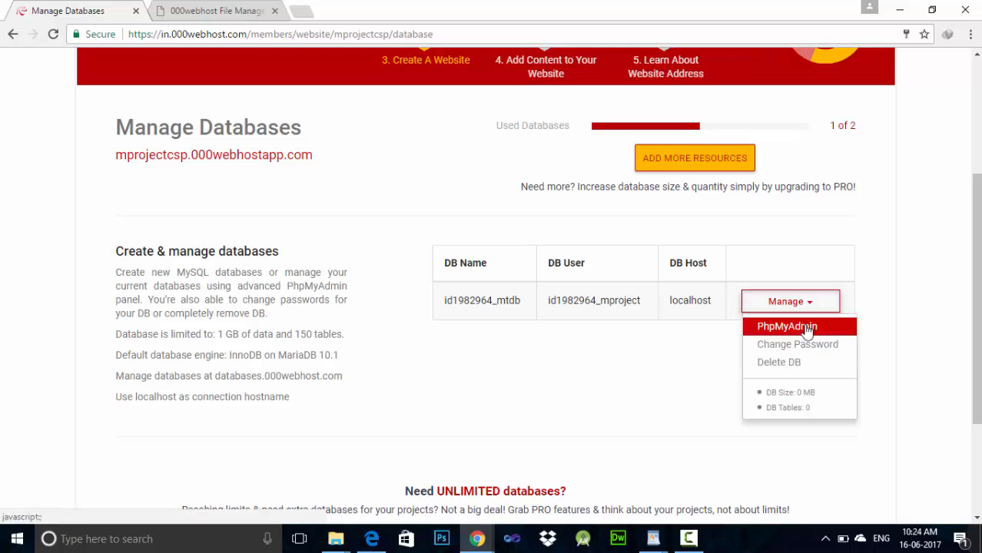
left_click(785, 326)
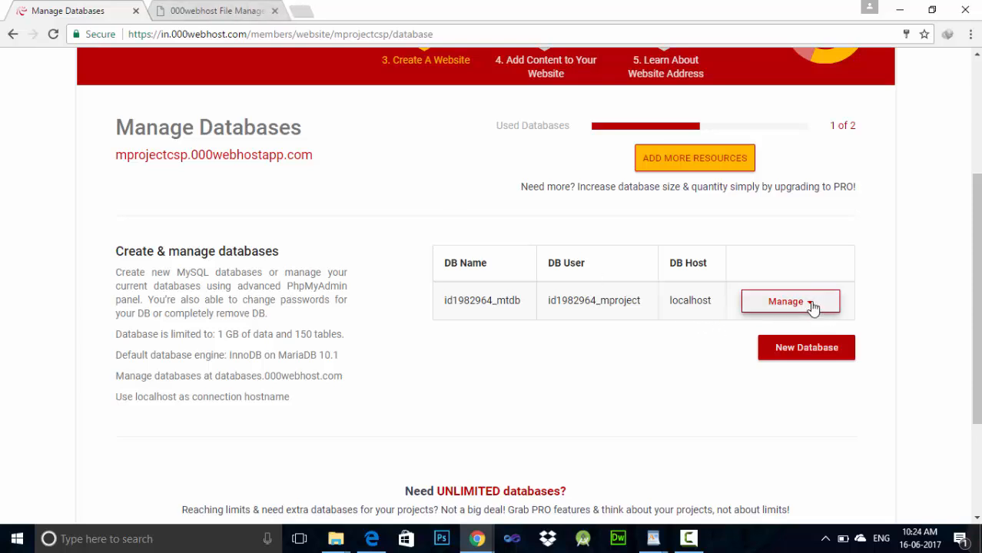
left_click(791, 300)
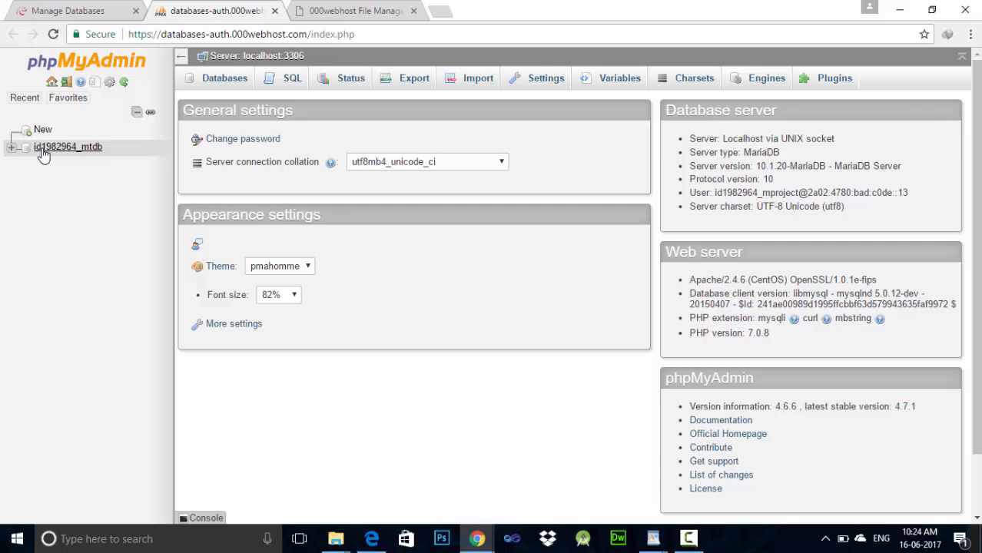
mouse_move(45, 150)
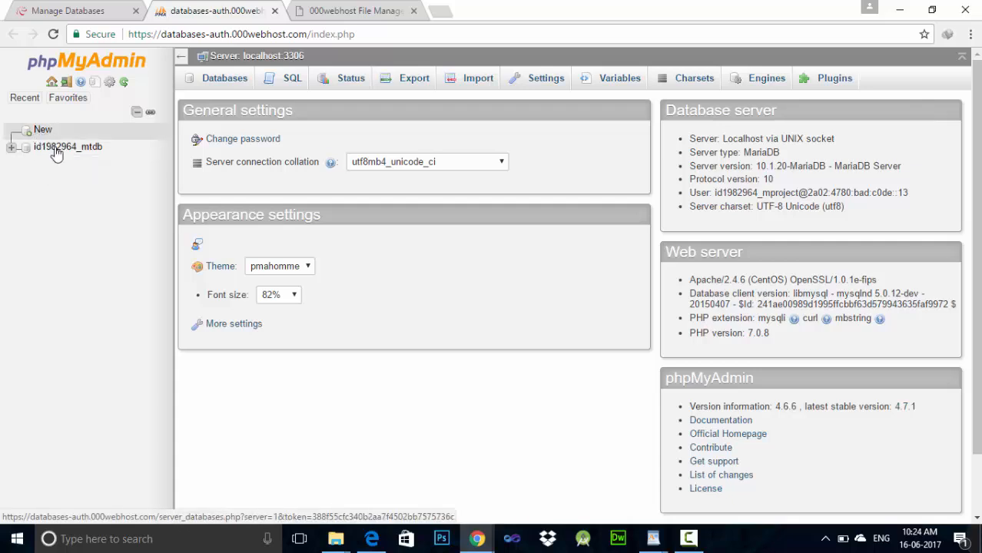
Select the id…_mtdb database in phpMyAdmin's left navigation panel.
left_click(68, 146)
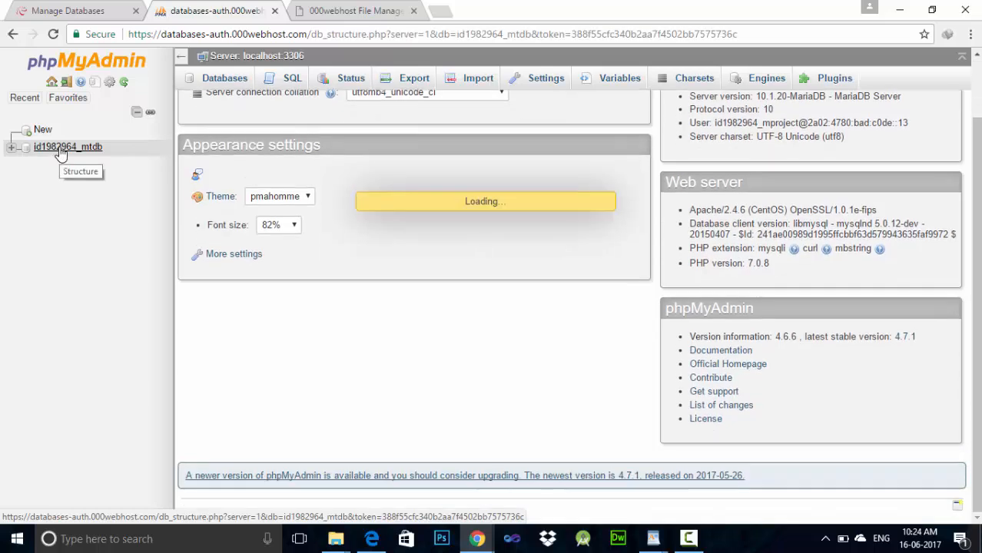
Name the new table 'user', set 5 columns, and open its column definition form.
left_click(67, 146)
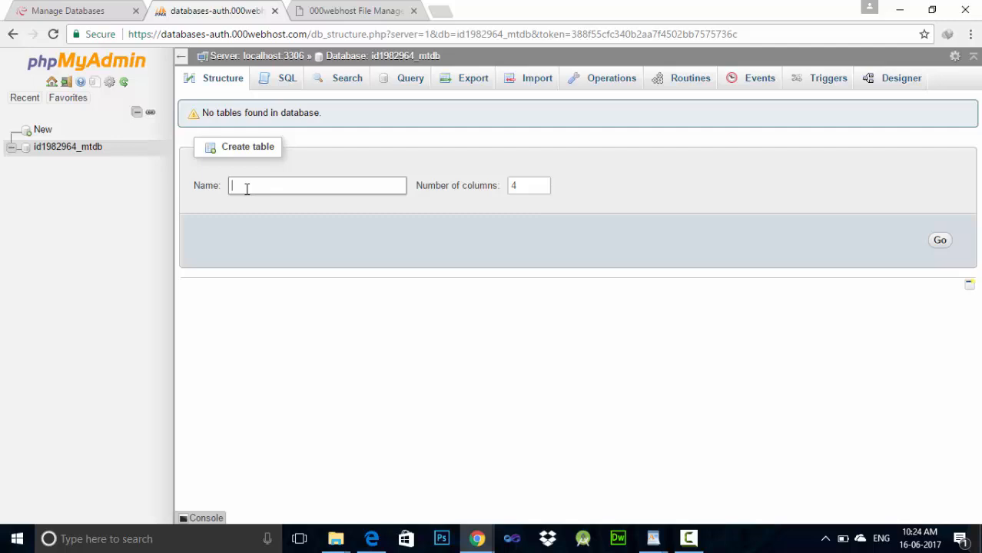
type("user")
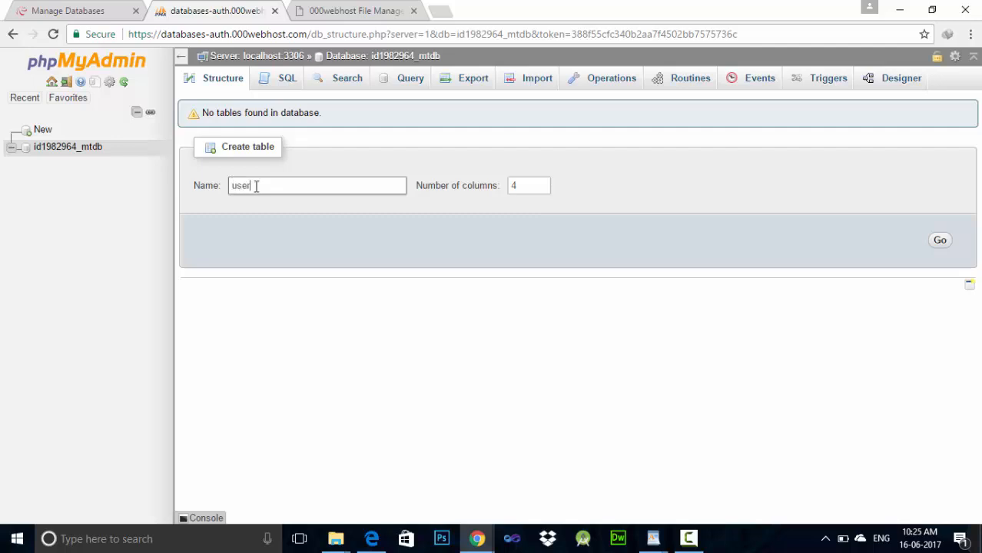
mouse_move(542, 201)
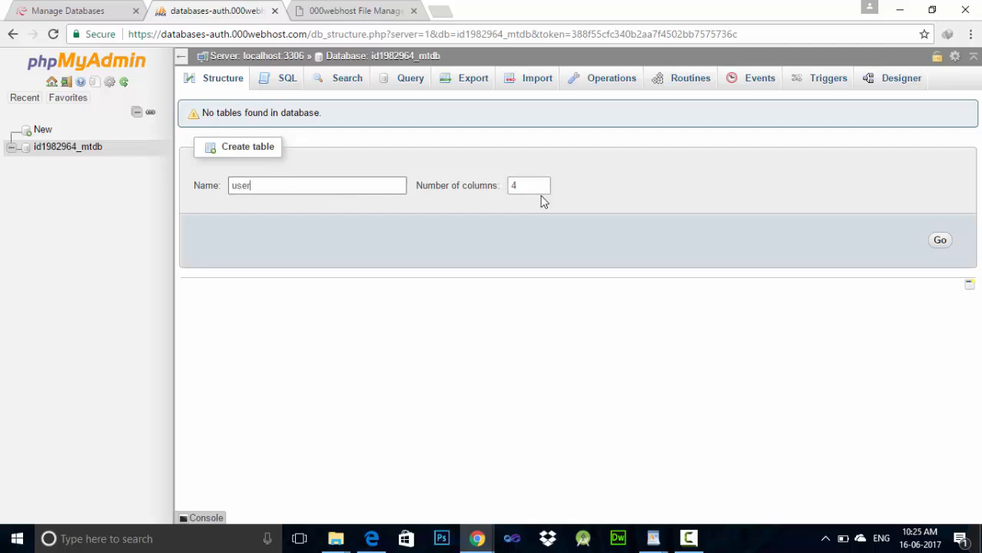
left_click(544, 182)
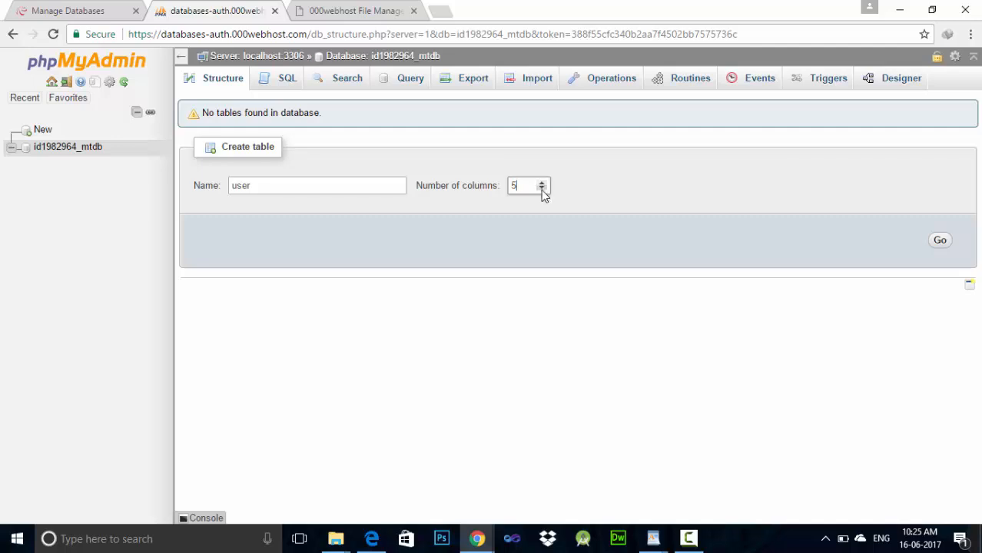
left_click(544, 190)
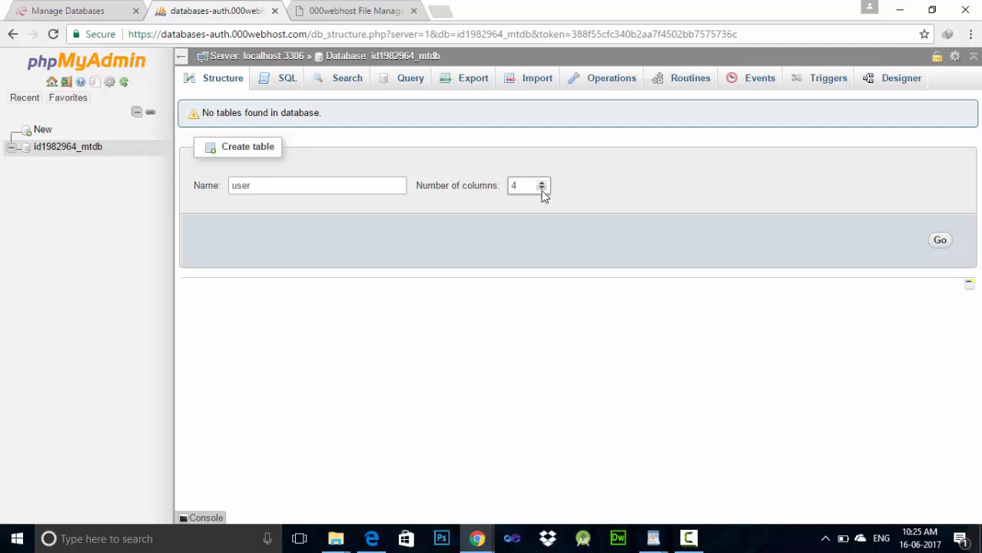
left_click(541, 181)
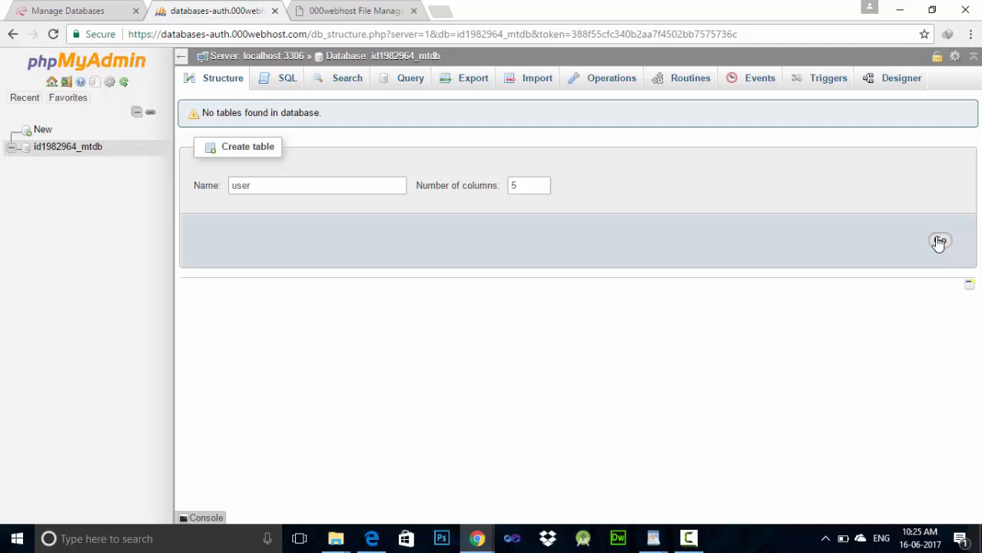
left_click(938, 242)
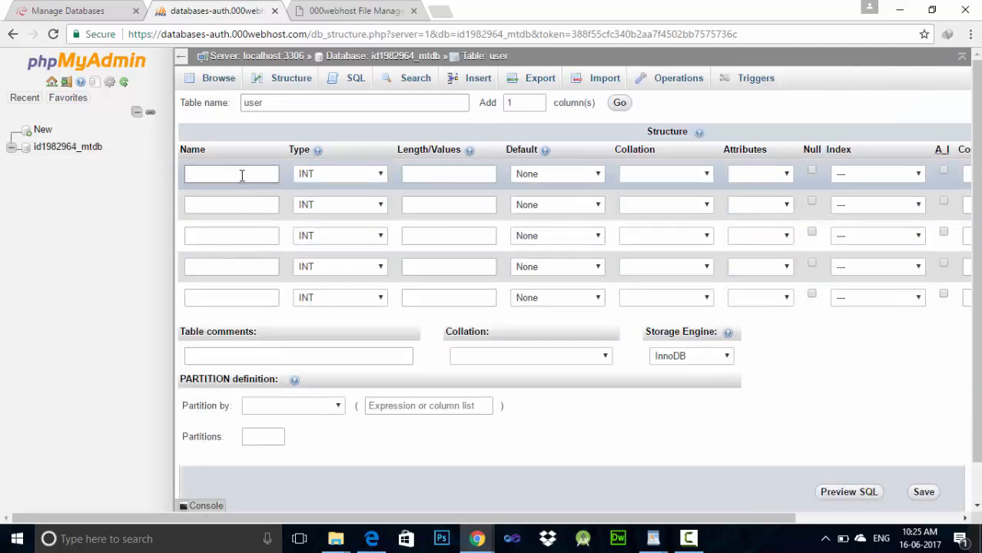
Define the name, pass and email columns as VARCHAR.
type("n")
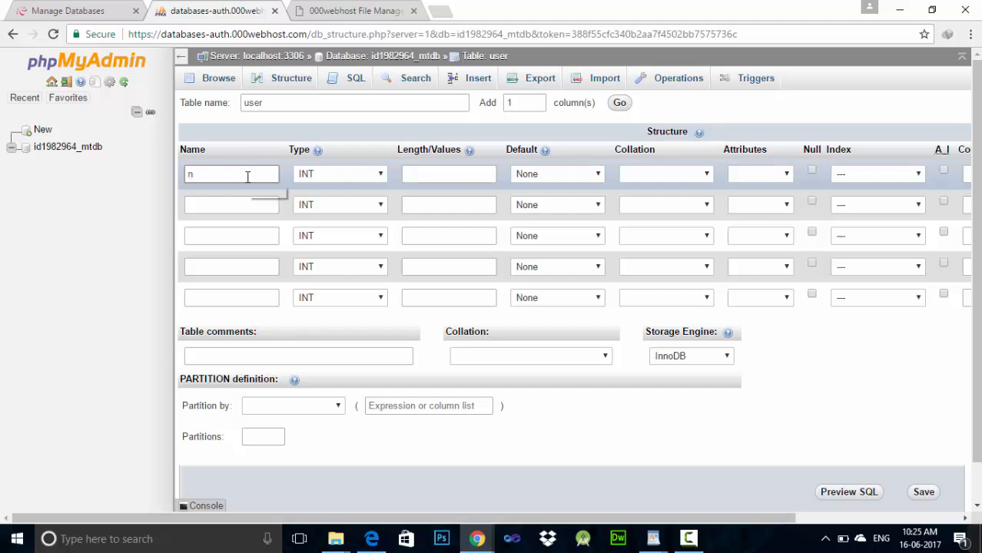
type("ame")
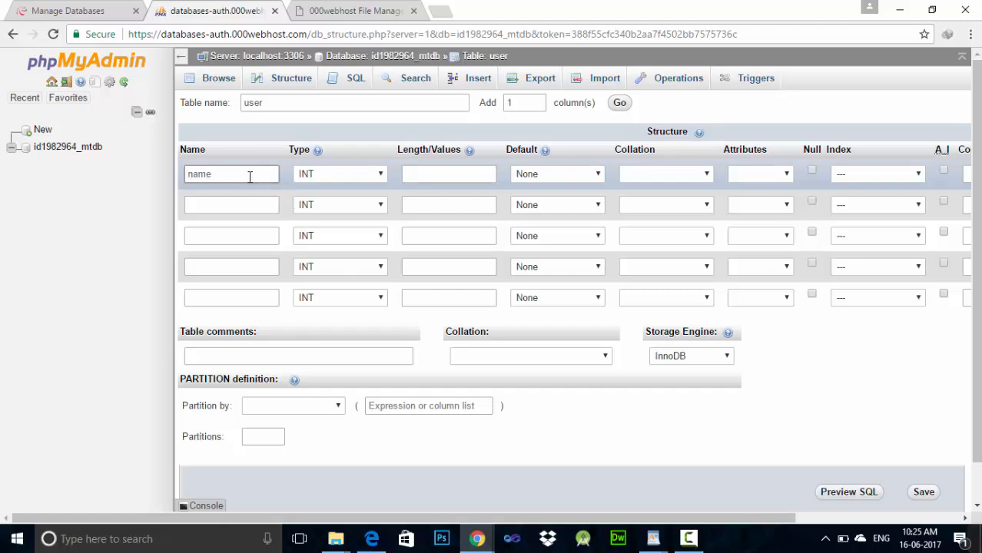
left_click(339, 174)
type("25")
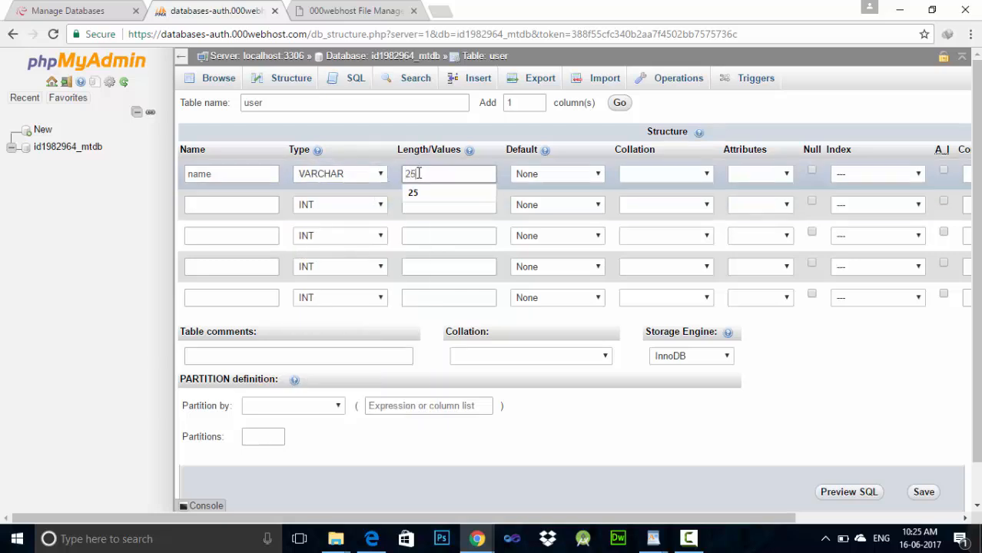
left_click(231, 205)
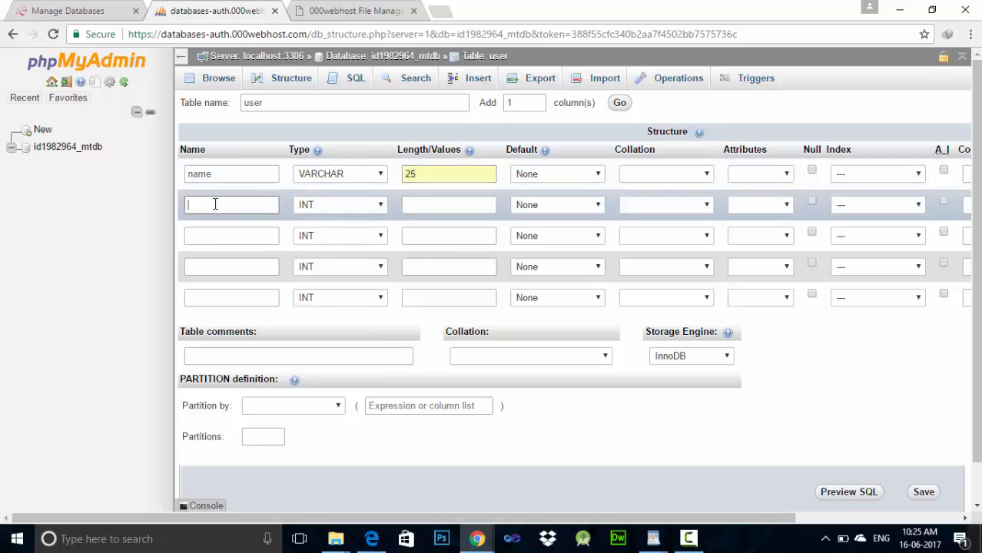
type("pa")
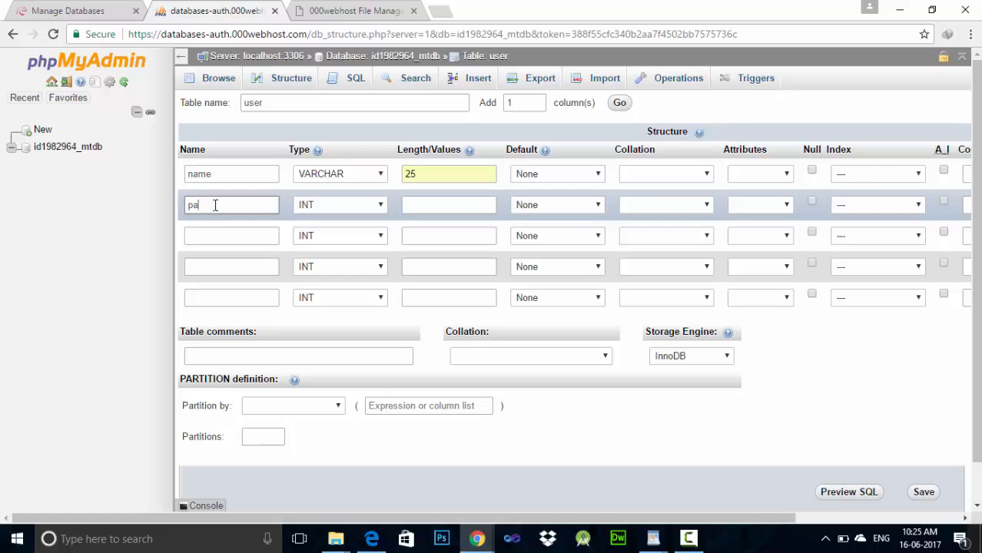
type("ss")
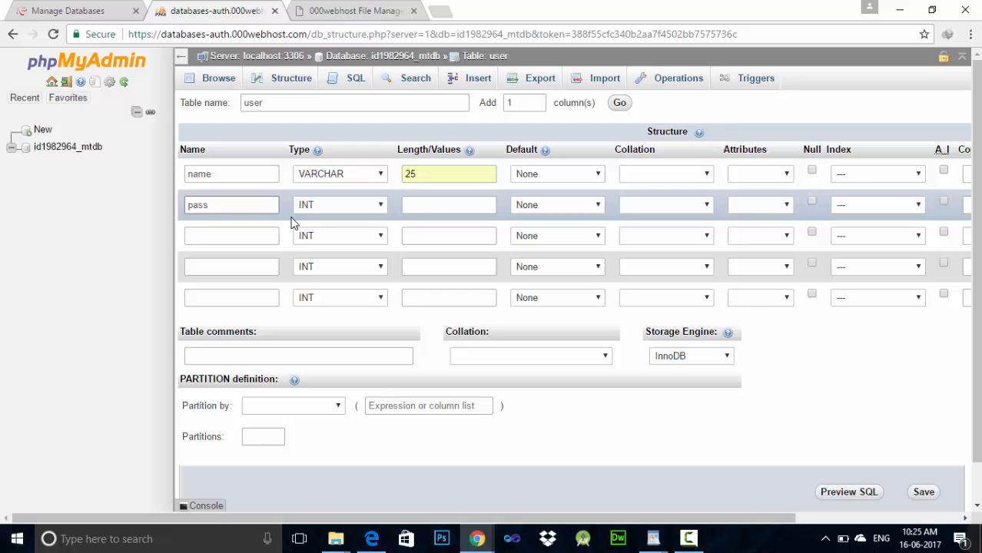
left_click(339, 205)
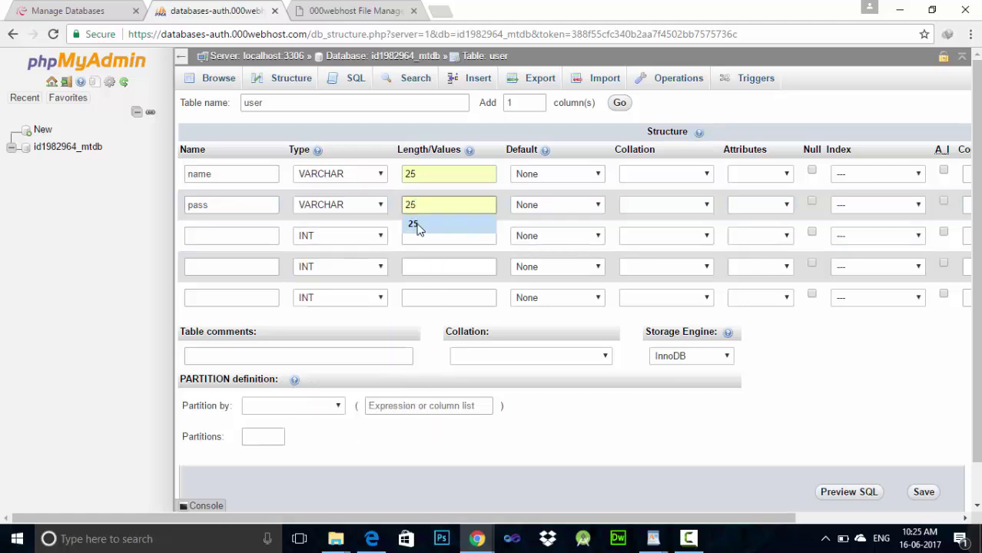
type("e")
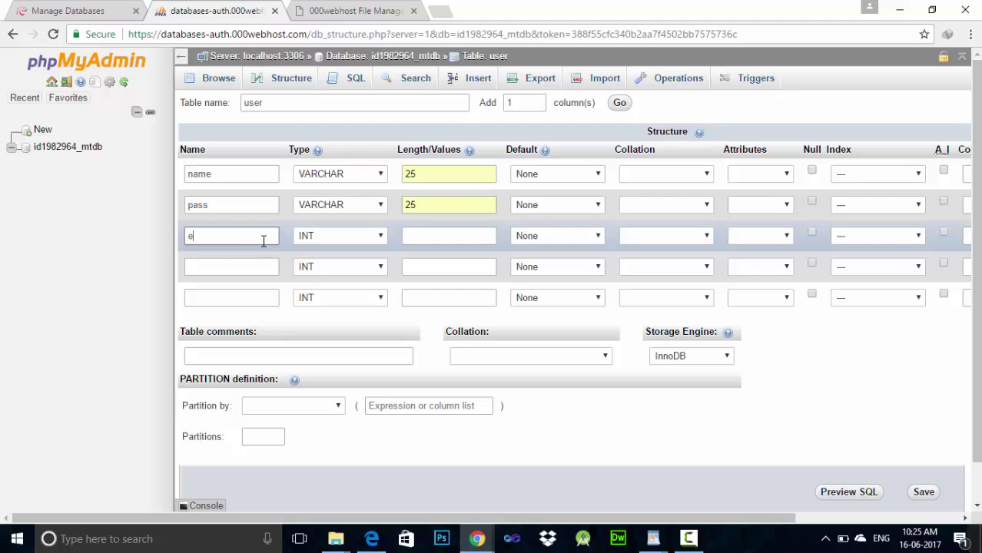
type("mail")
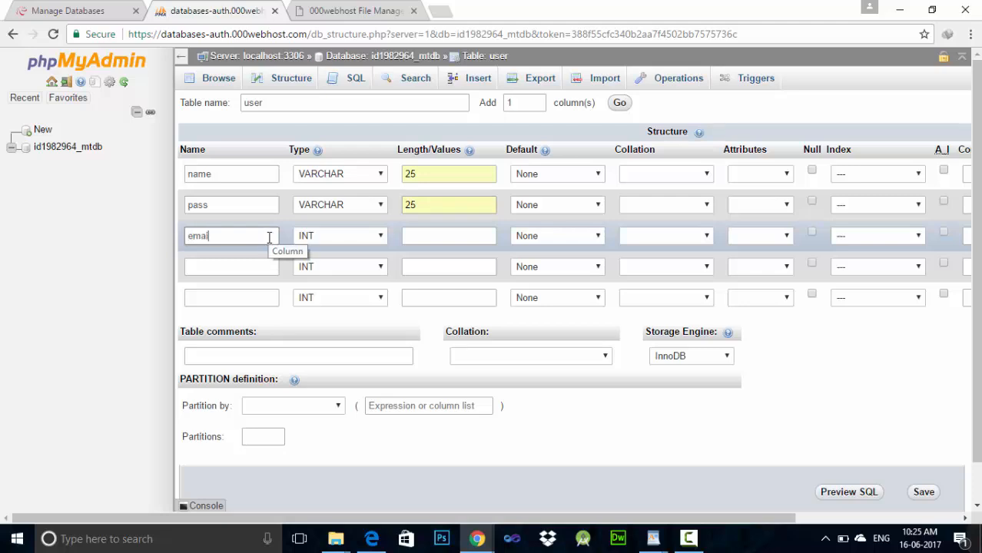
left_click(340, 236)
type("25")
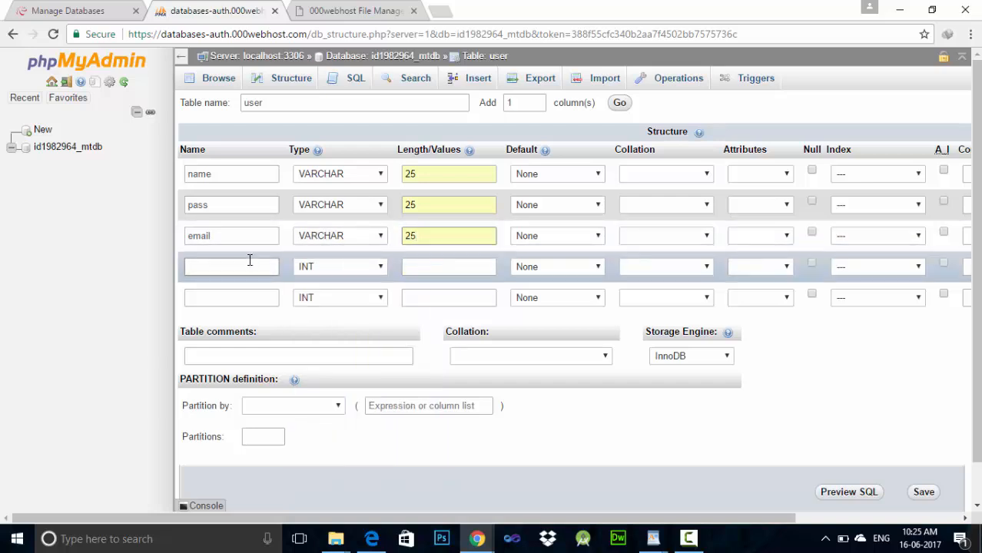
Add sex and age VARCHAR columns, enter a length of 3, and save the table.
type("sex")
type("10")
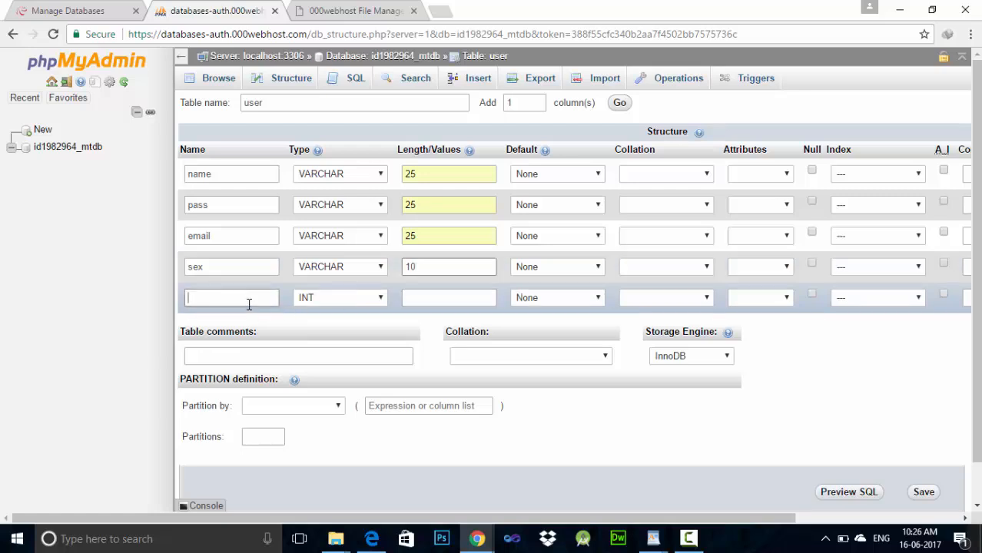
type("a")
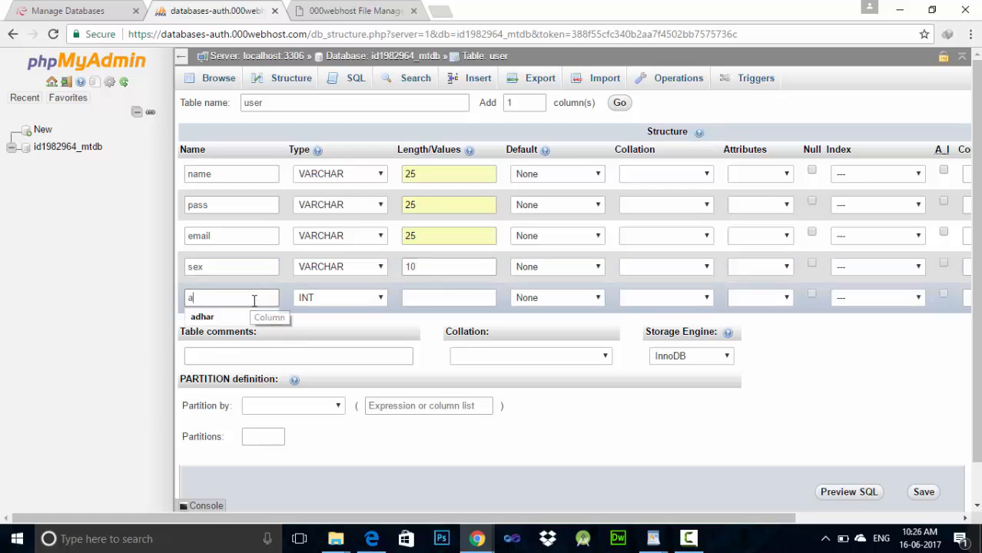
type("ge")
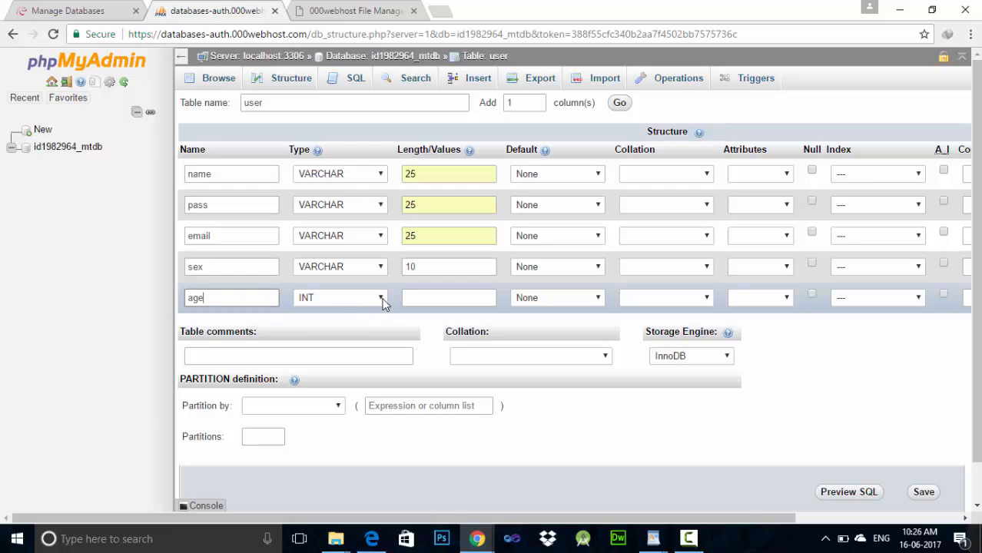
left_click(381, 297)
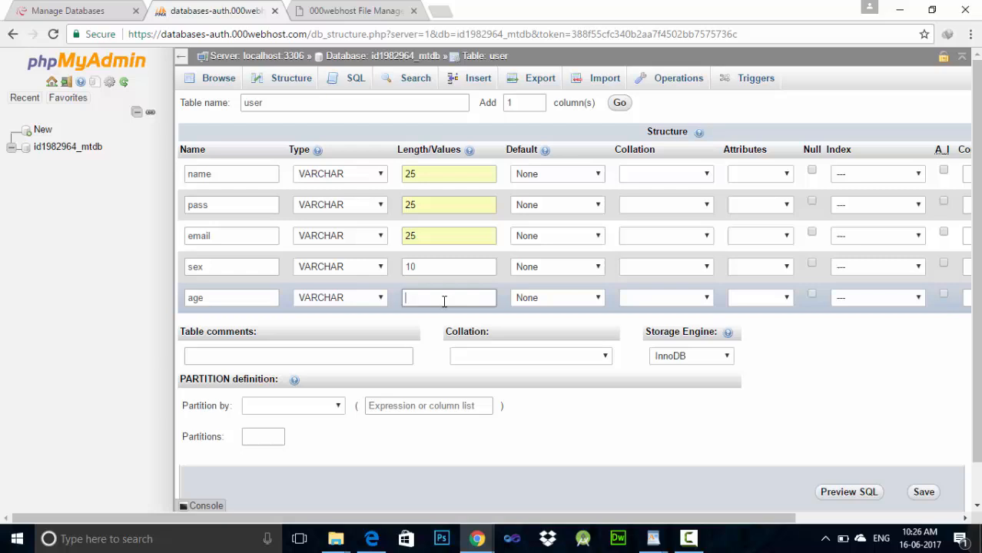
type("3")
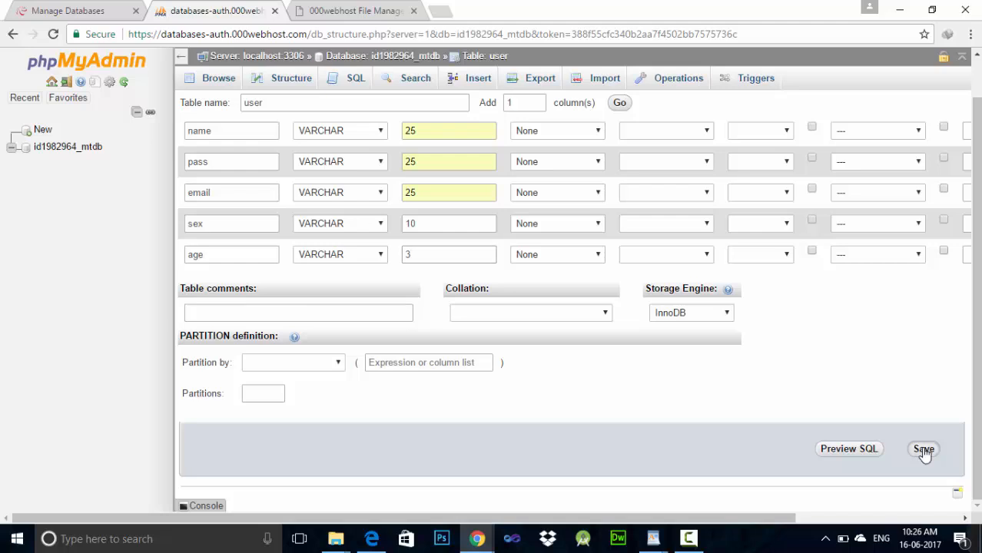
left_click(922, 449)
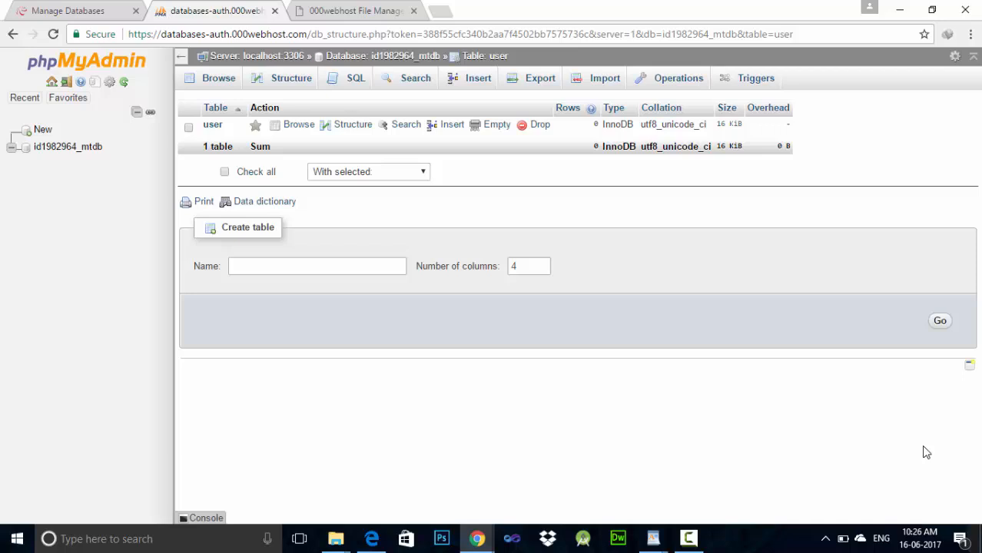
On the user table's Structure page, submit Add 1 column after age.
left_click(291, 78)
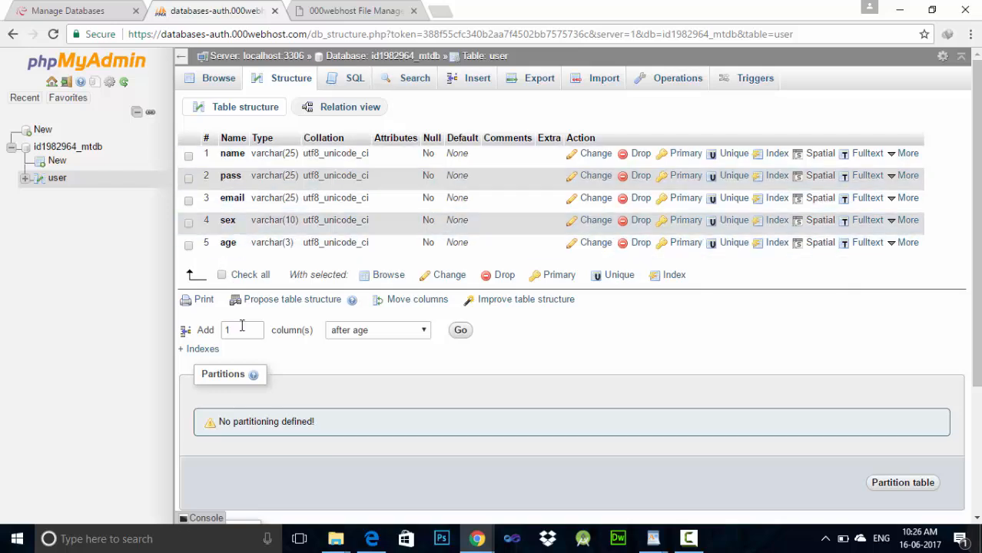
mouse_move(240, 250)
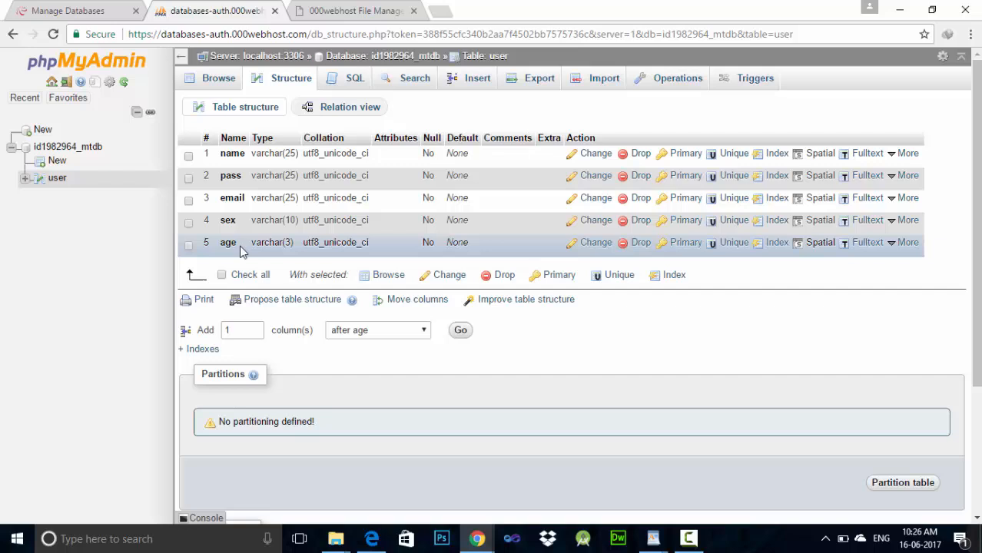
left_click(377, 330)
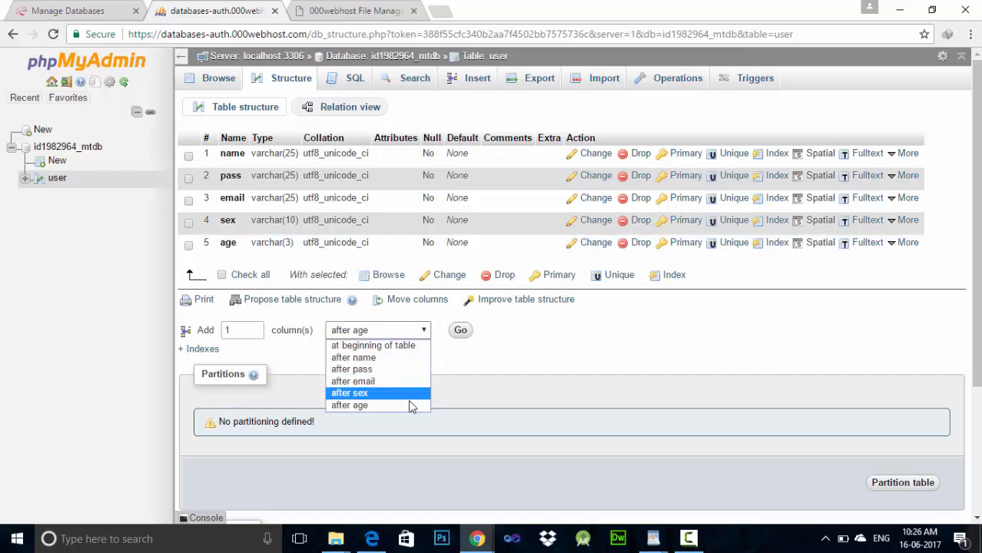
left_click(349, 405)
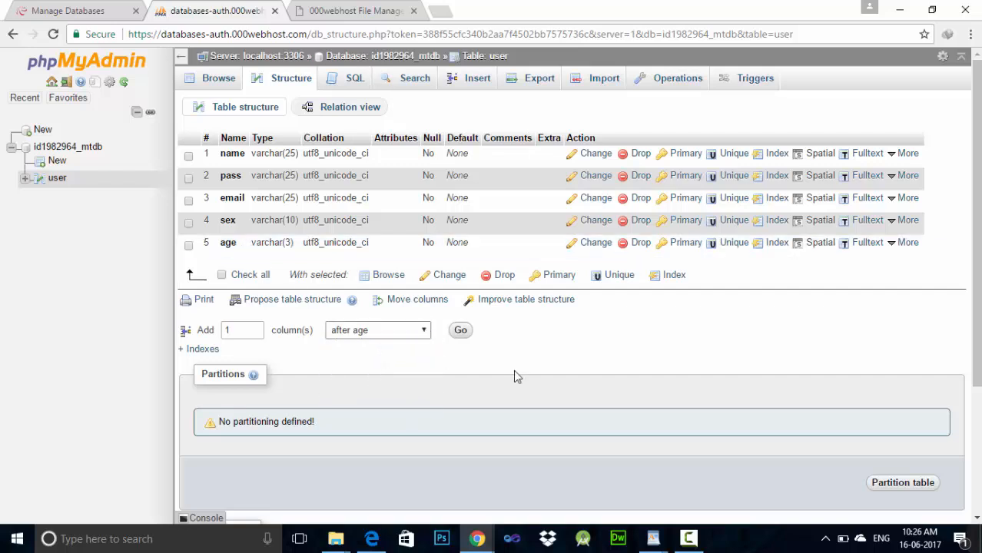
left_click(460, 331)
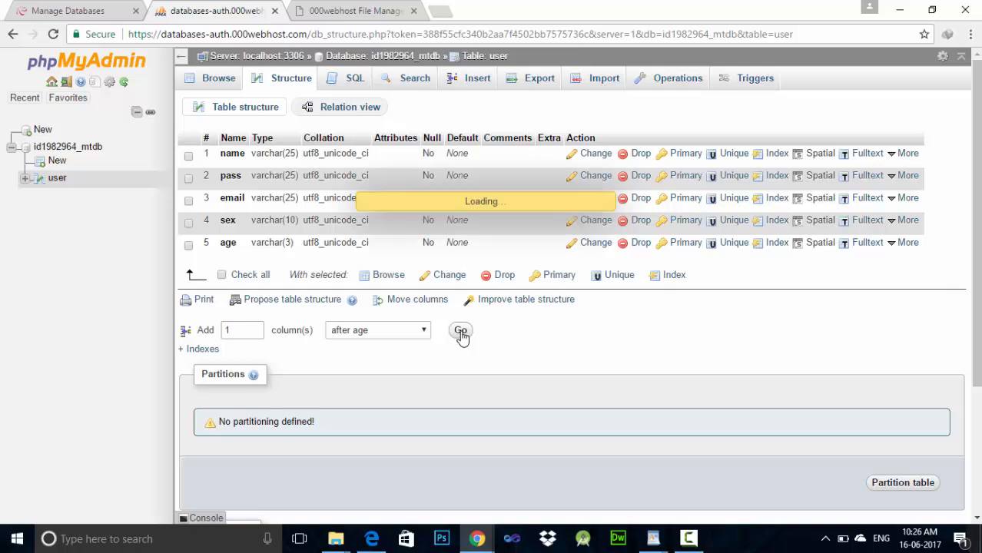
Save a new VARCHAR(10) column named mno, then browse the user table.
left_click(460, 331)
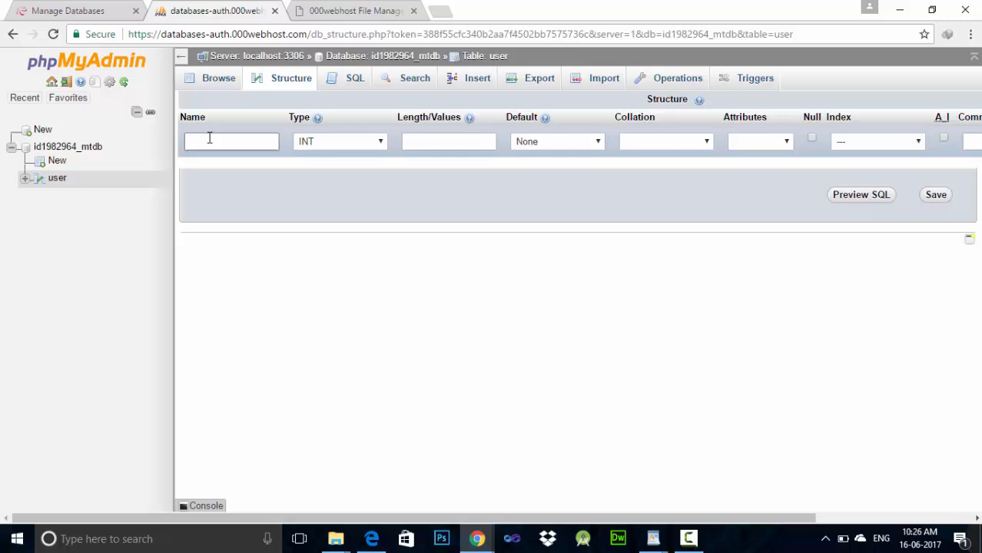
type("mno")
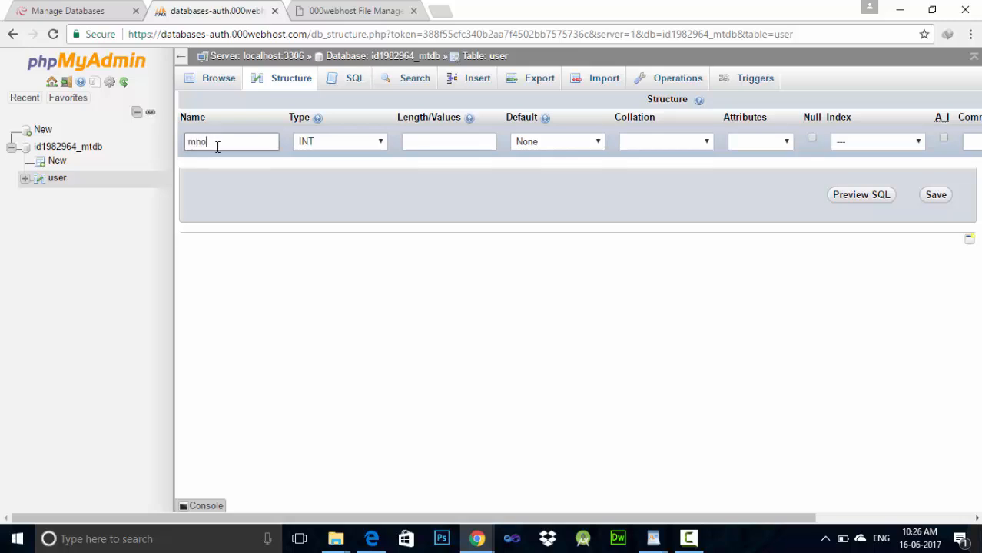
left_click(340, 141)
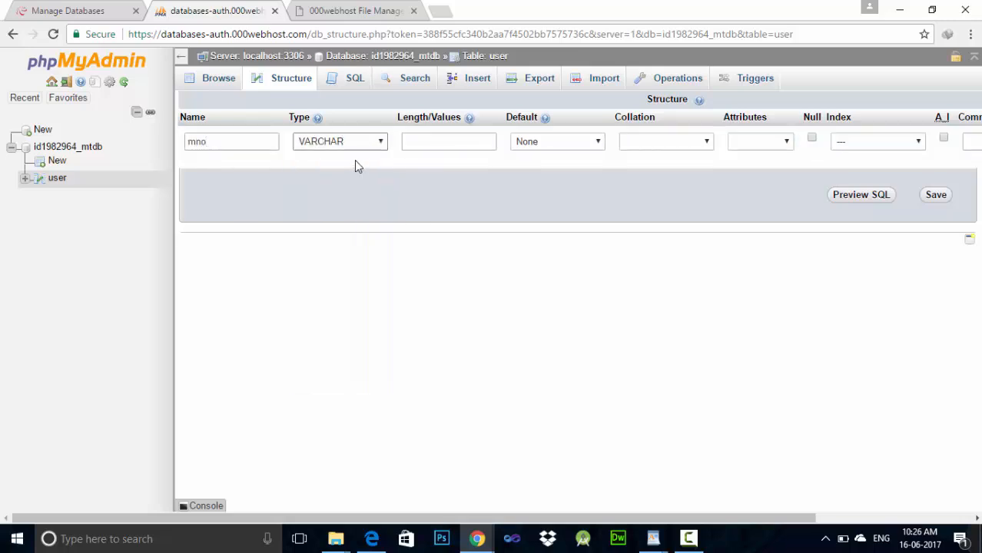
type("10")
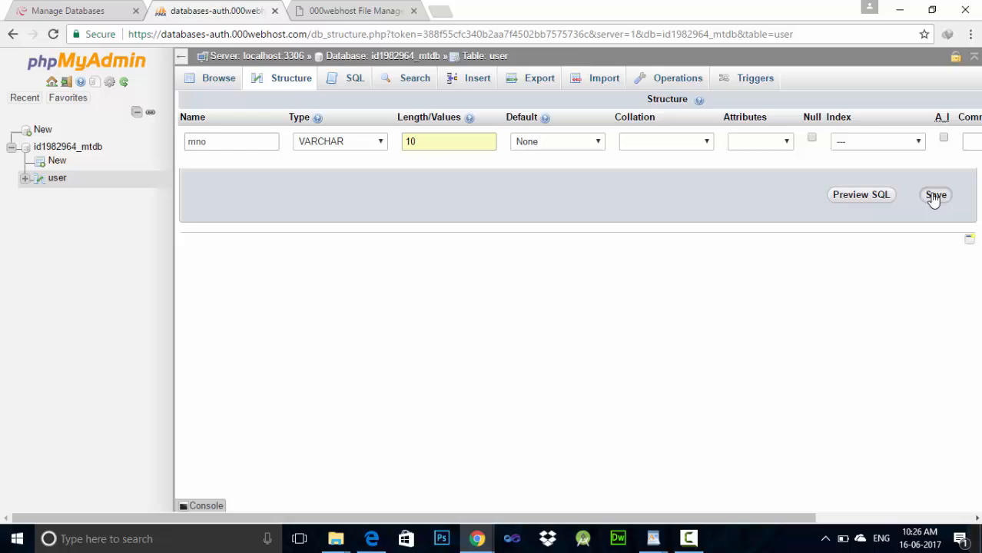
left_click(935, 195)
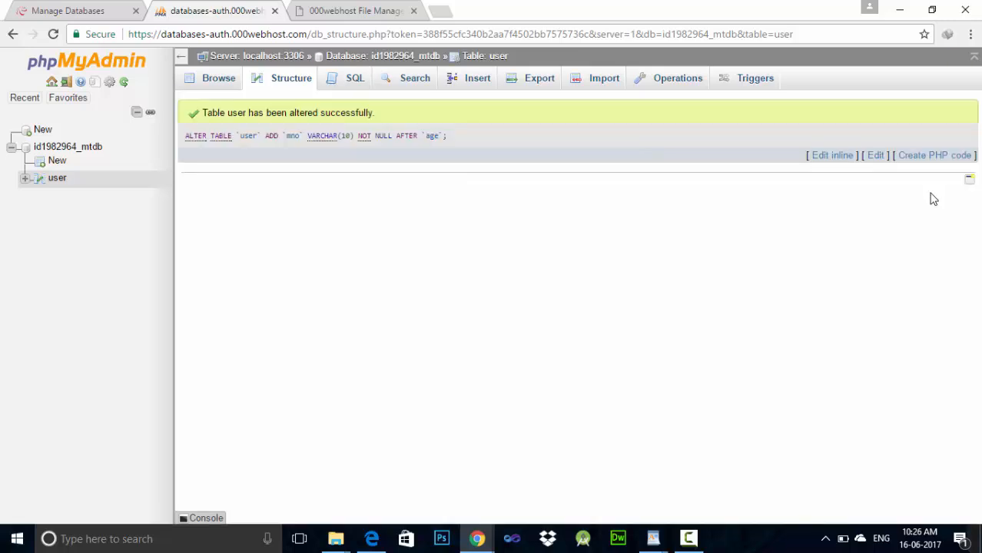
left_click(219, 78)
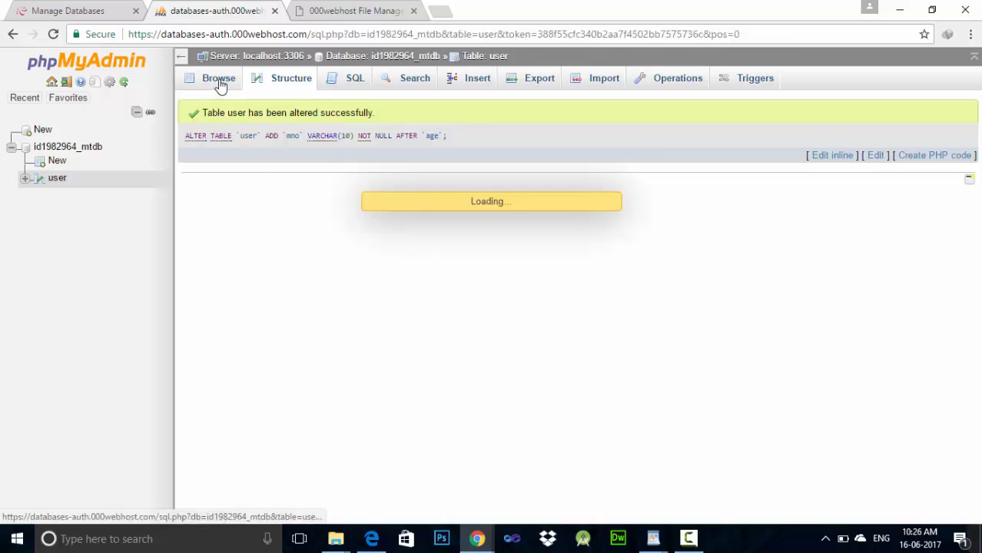
Browse the empty user table to confirm its six columns, then go back to Structure.
left_click(219, 77)
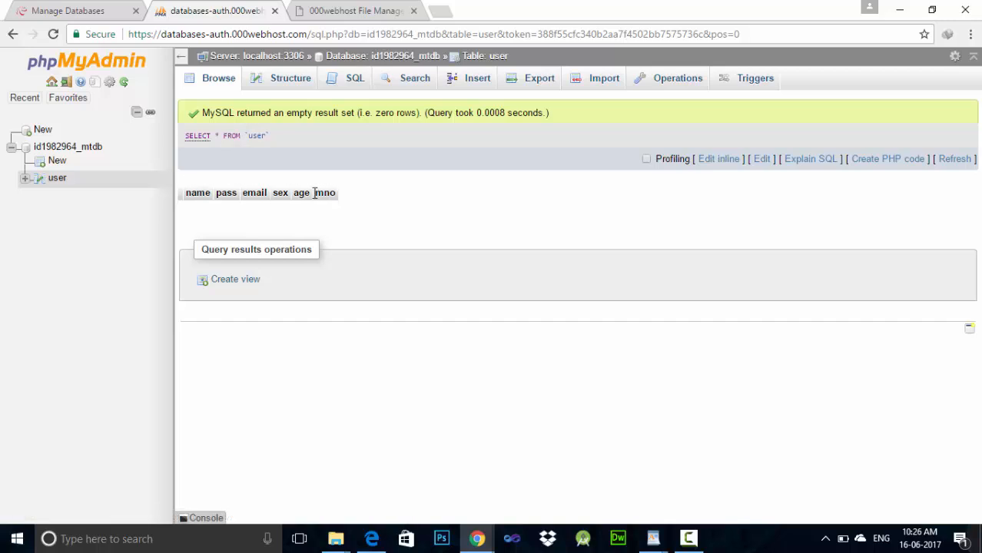
mouse_move(292, 199)
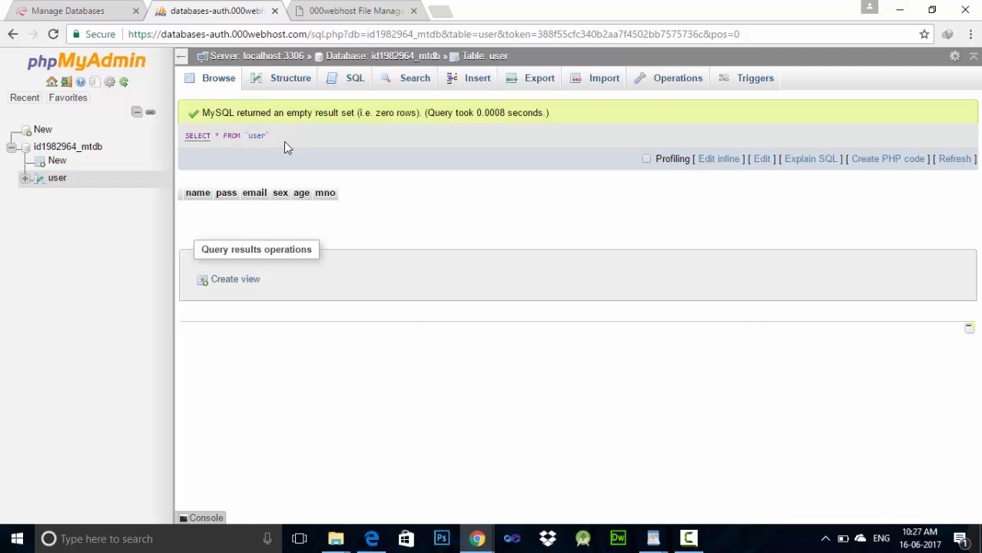
left_click(291, 77)
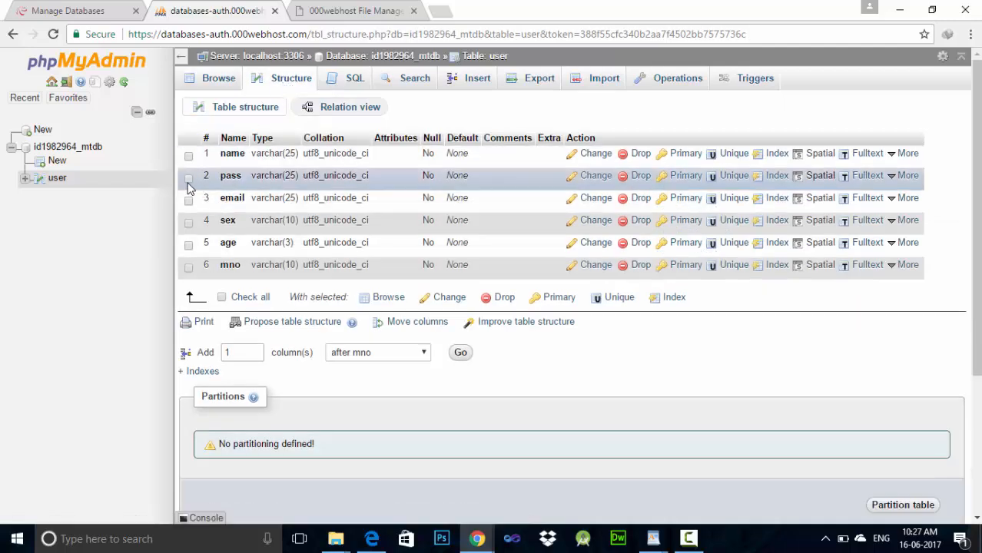
Make email and mno a composite primary key, then browse the still-empty user table.
left_click(188, 197)
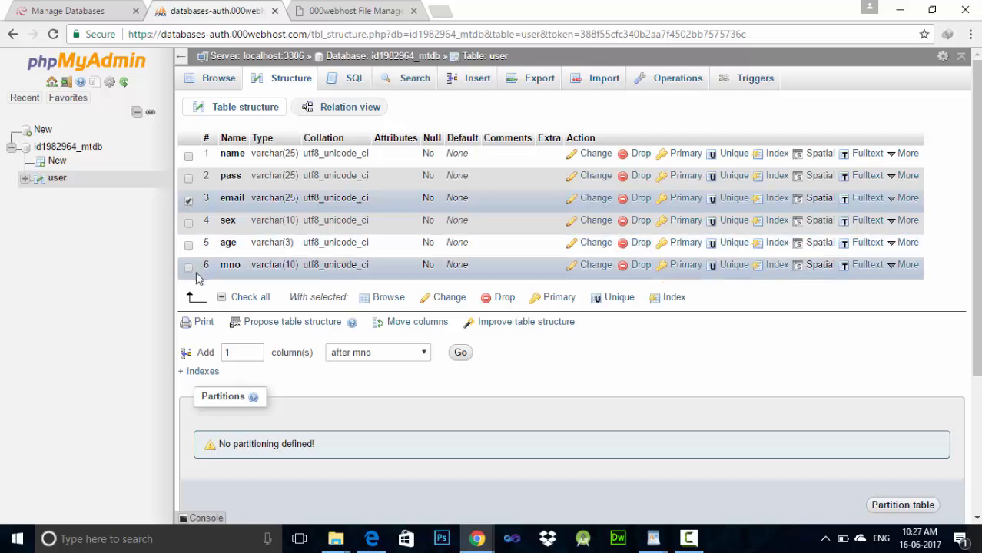
left_click(188, 265)
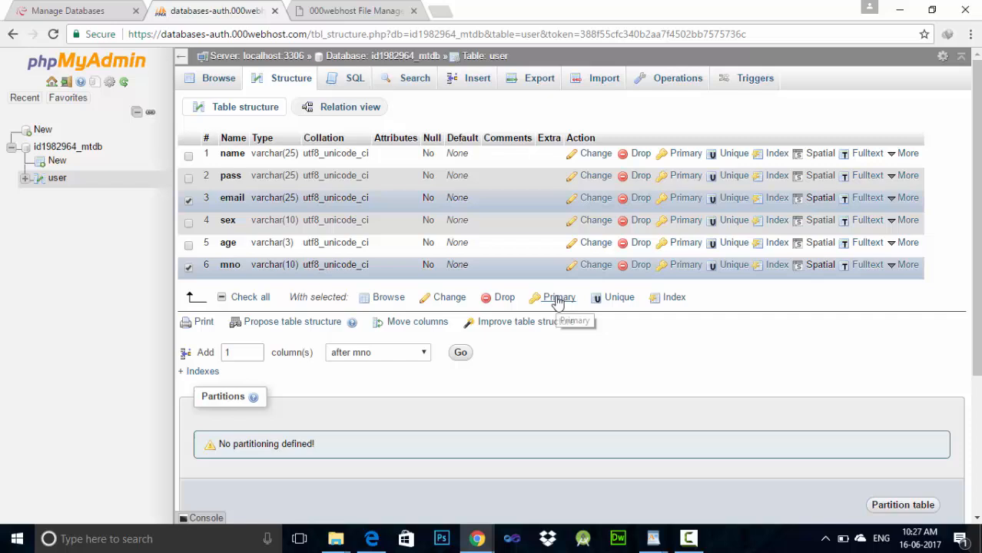
left_click(558, 298)
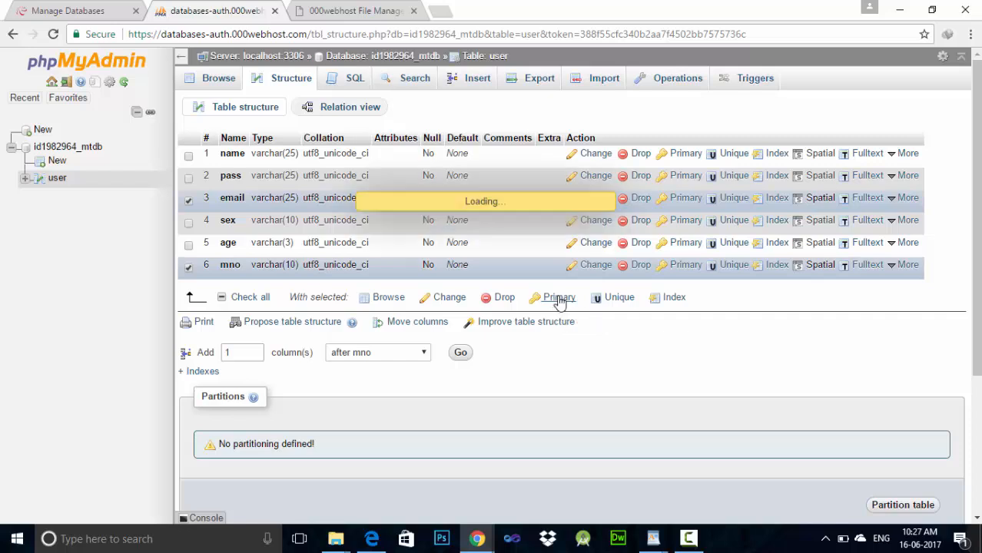
left_click(557, 297)
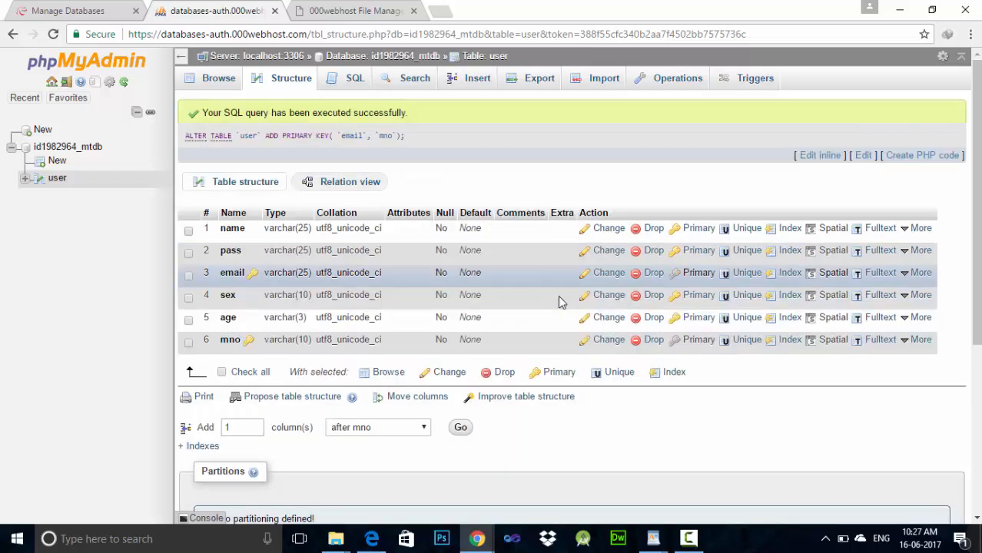
left_click(218, 78)
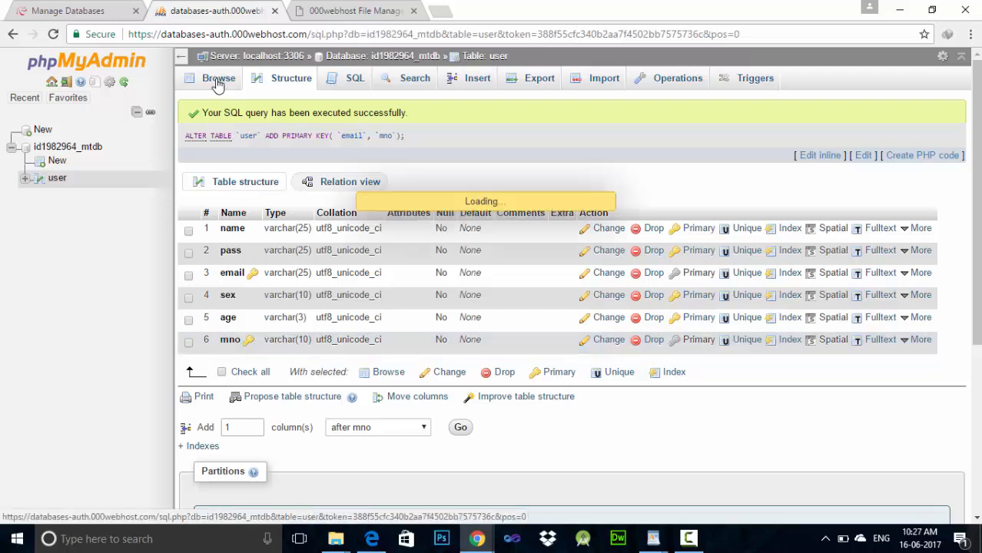
left_click(218, 78)
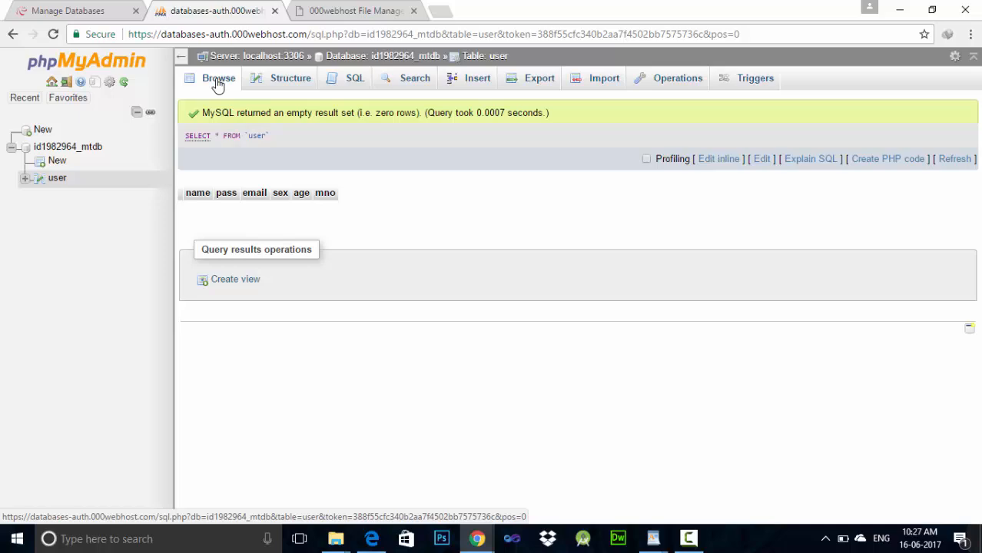